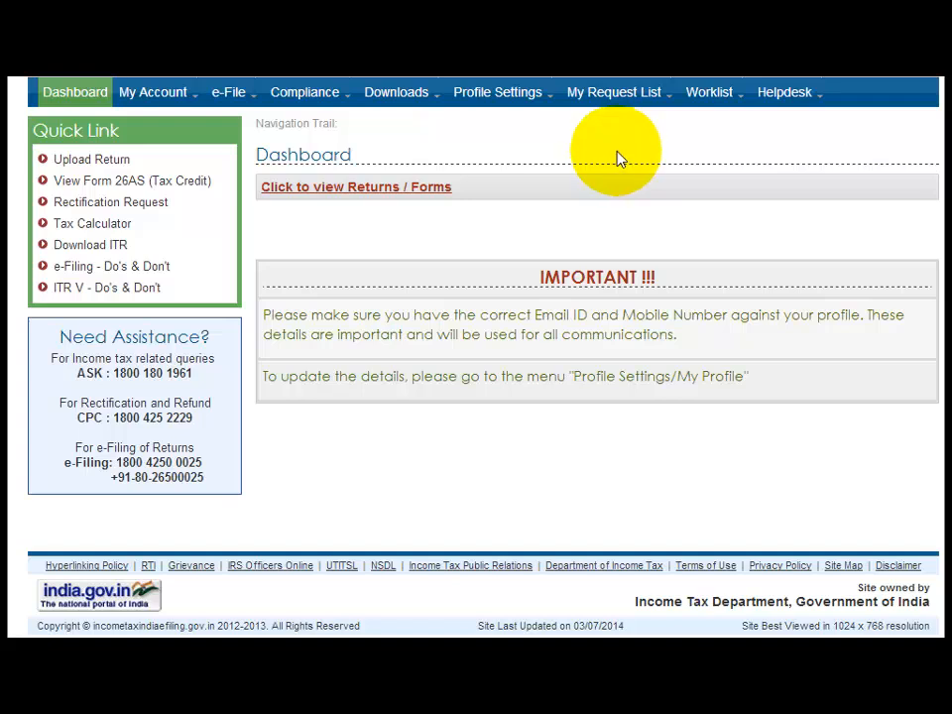
mouse_move(526, 136)
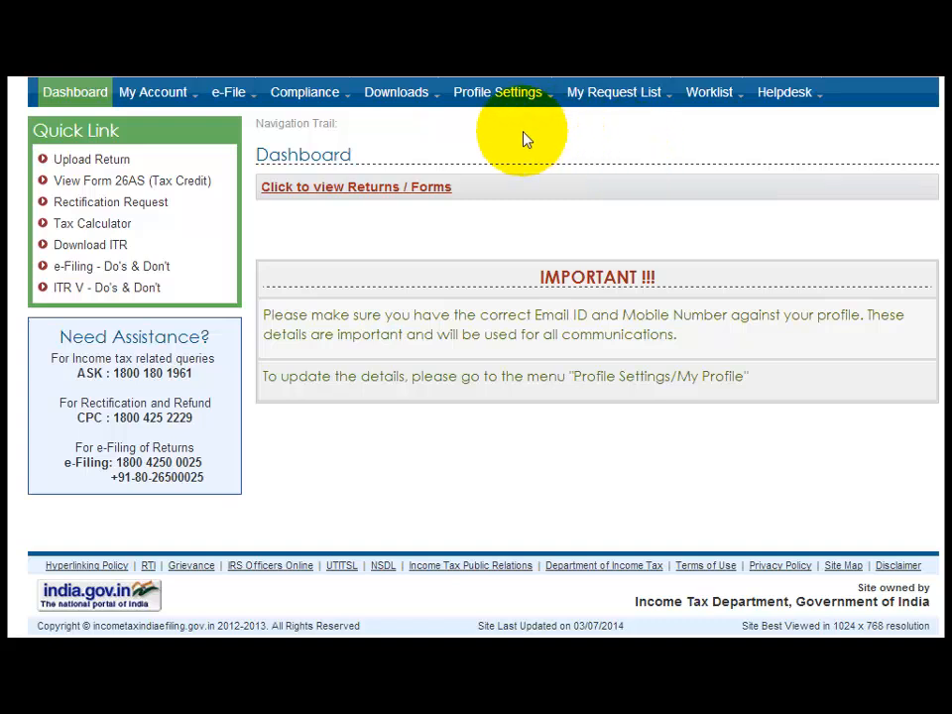
mouse_move(554, 148)
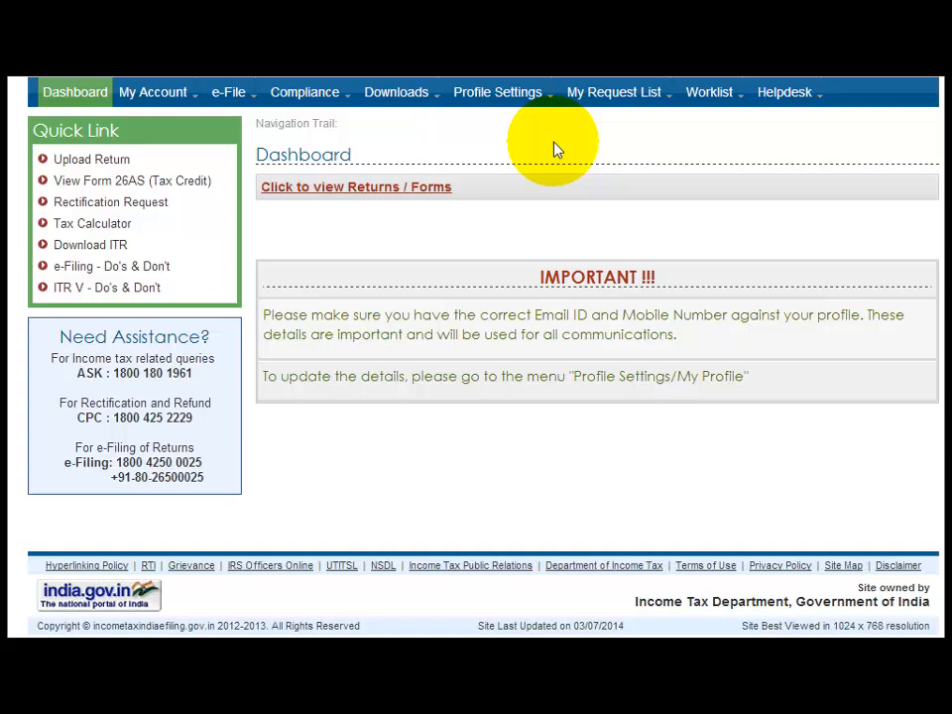
mouse_move(593, 161)
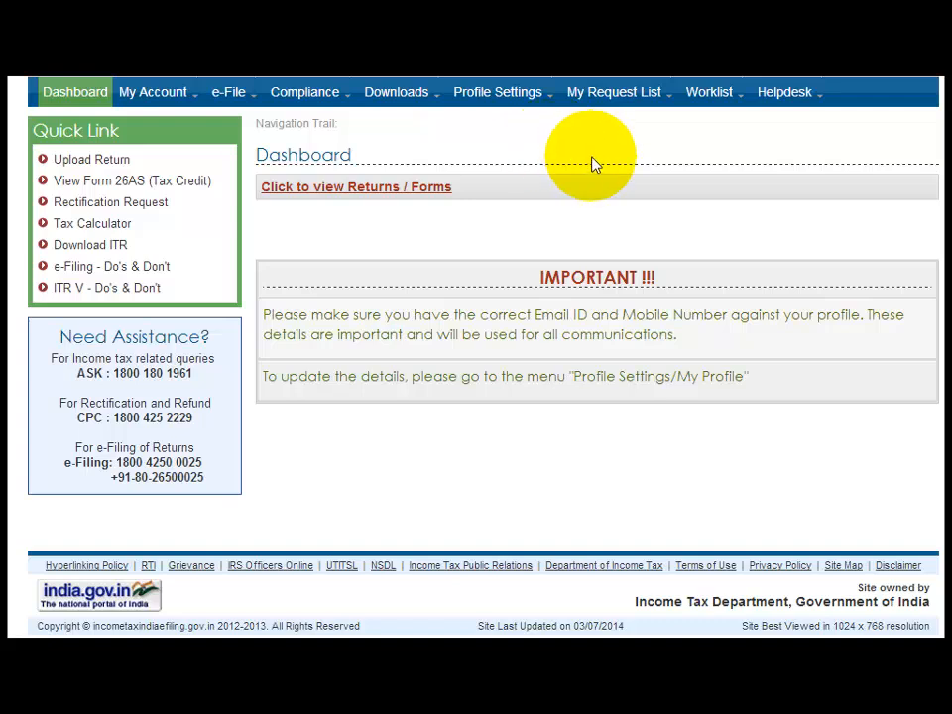
- From the Profile Settings menu, go to Register Digital Signature Certificate
click(496, 91)
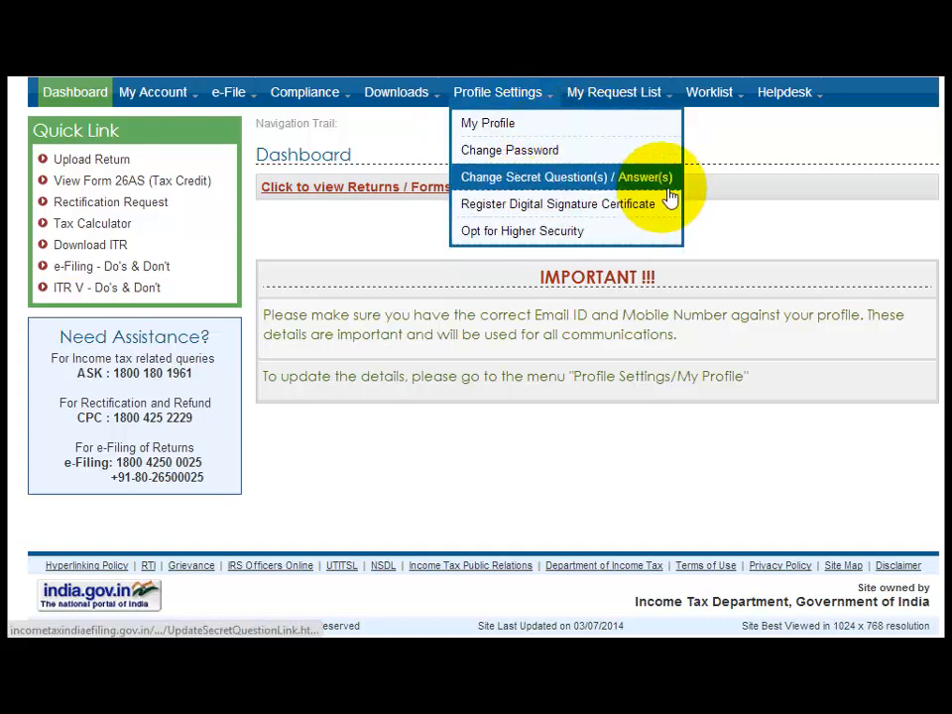
click(558, 203)
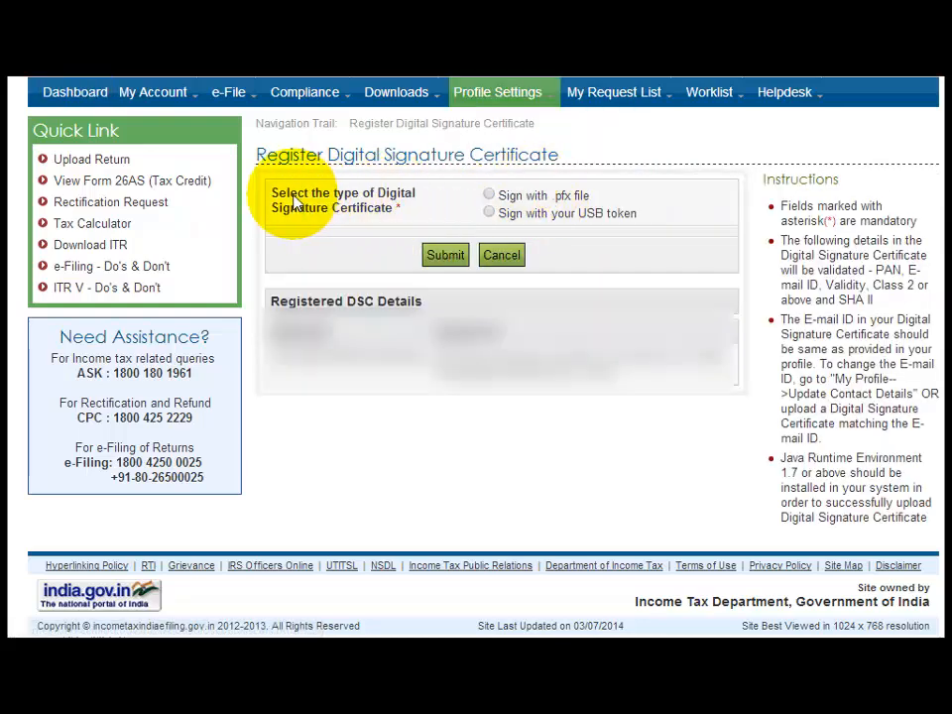
mouse_move(597, 149)
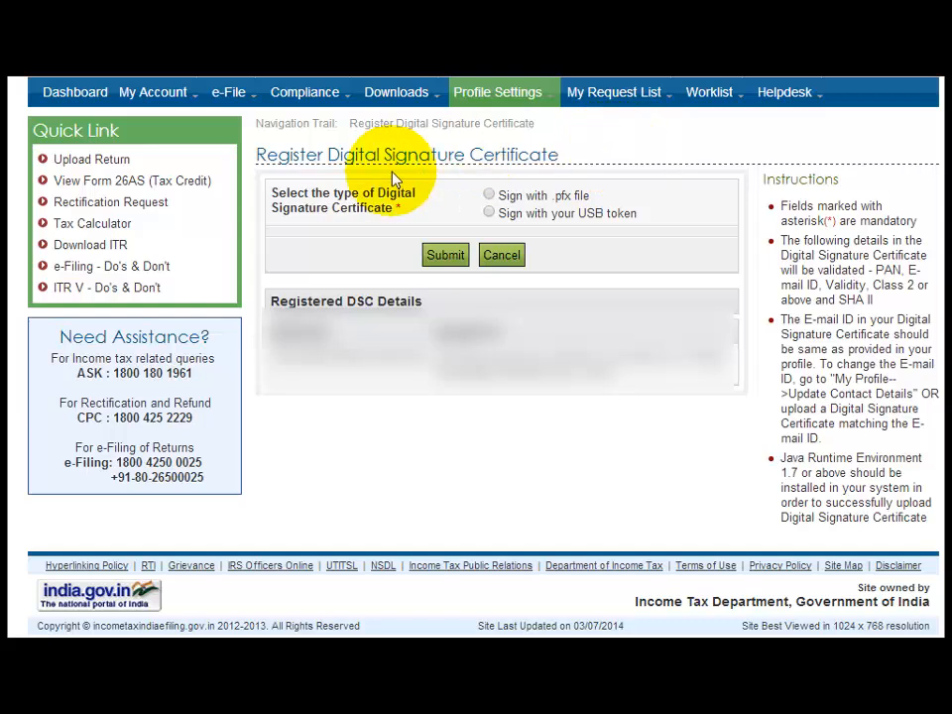
mouse_move(408, 176)
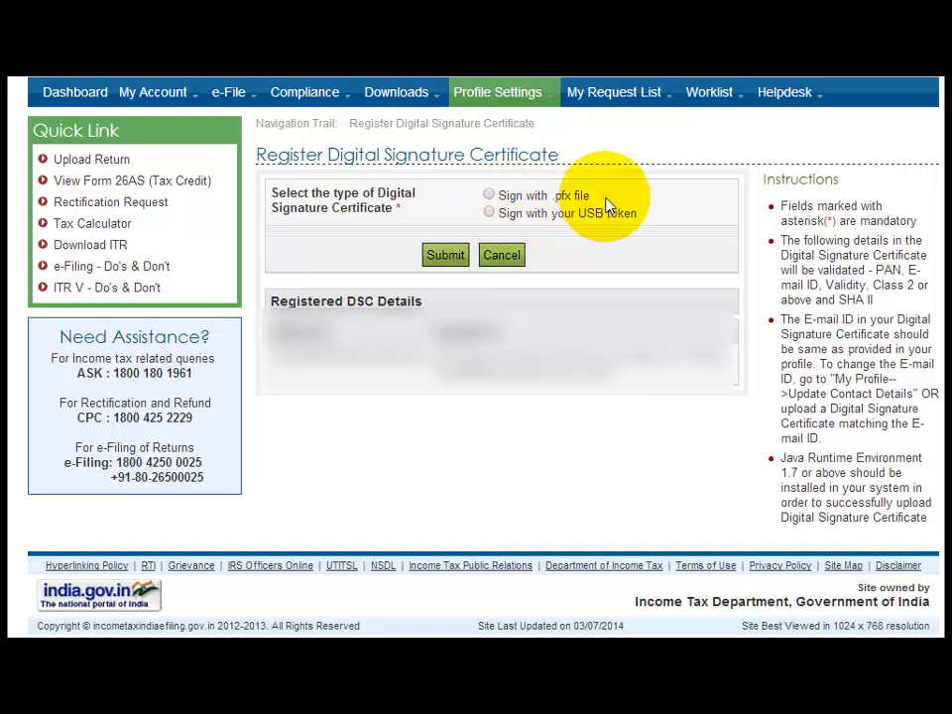
mouse_move(629, 235)
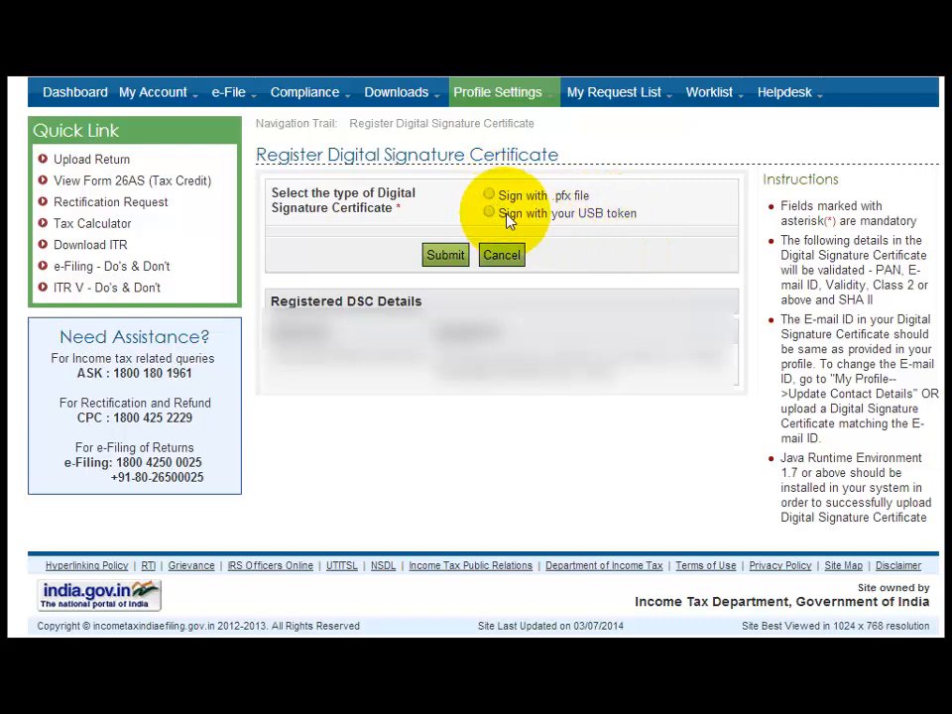
mouse_move(546, 227)
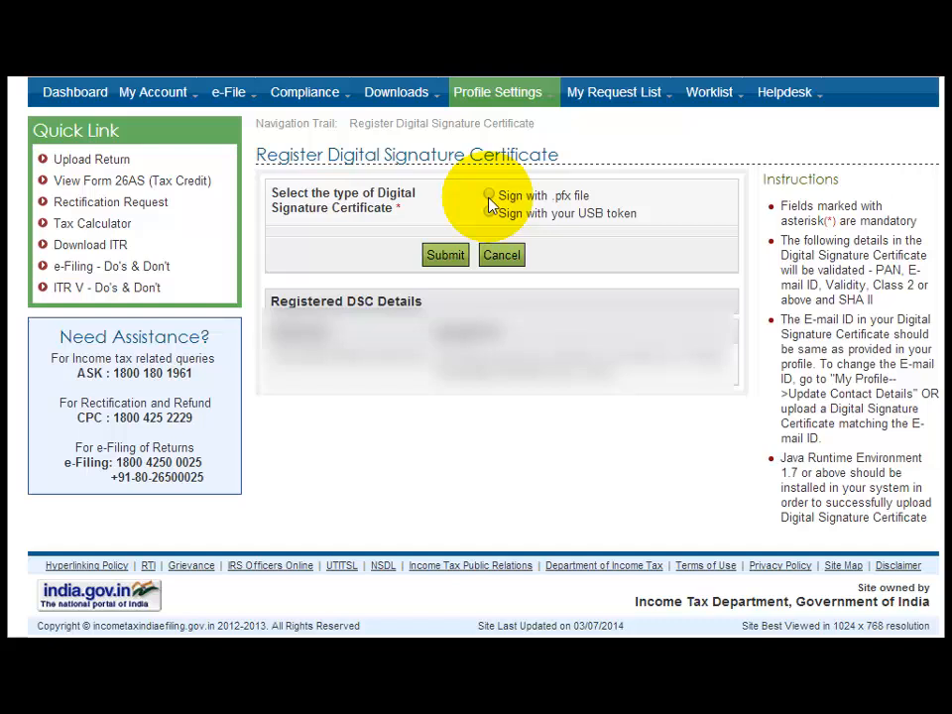
mouse_move(602, 229)
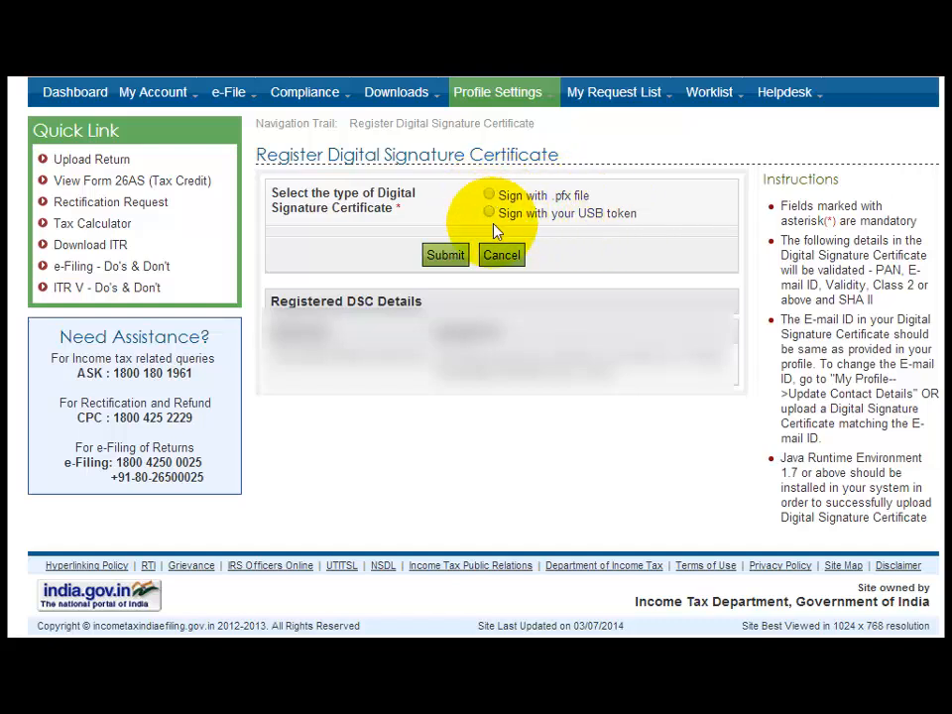
mouse_move(615, 226)
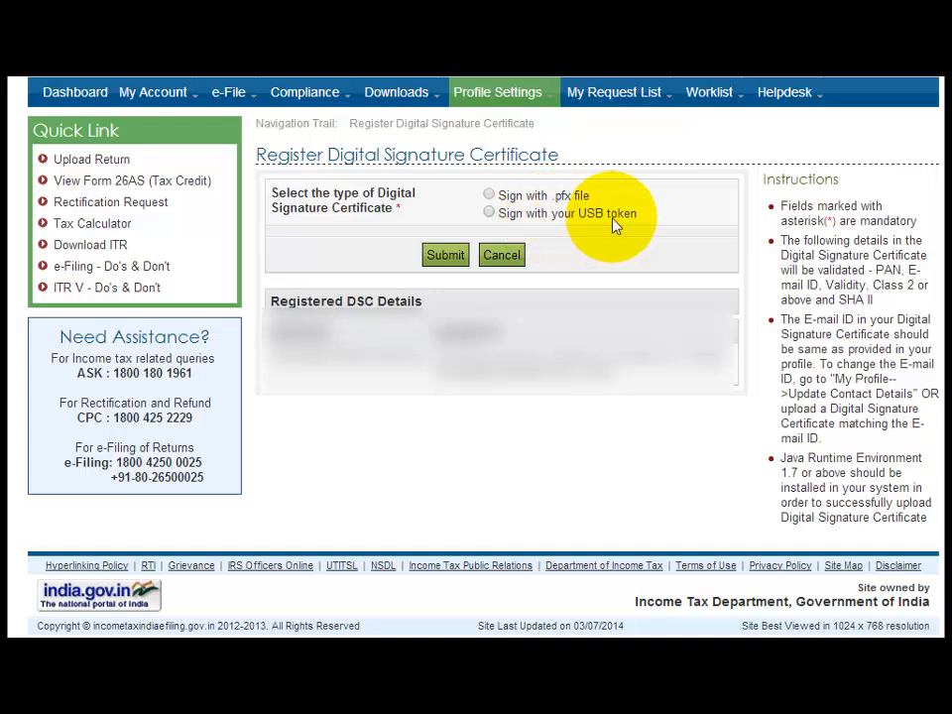
- Choose USB token signing, then dismiss the Java Application Blocked details and notice
click(489, 213)
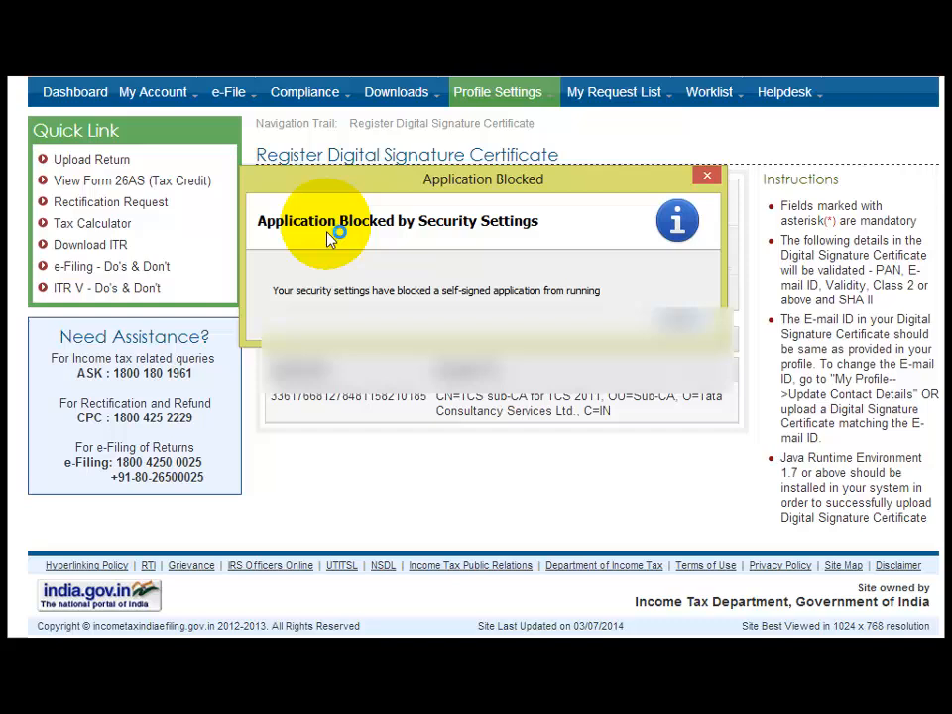
mouse_move(511, 230)
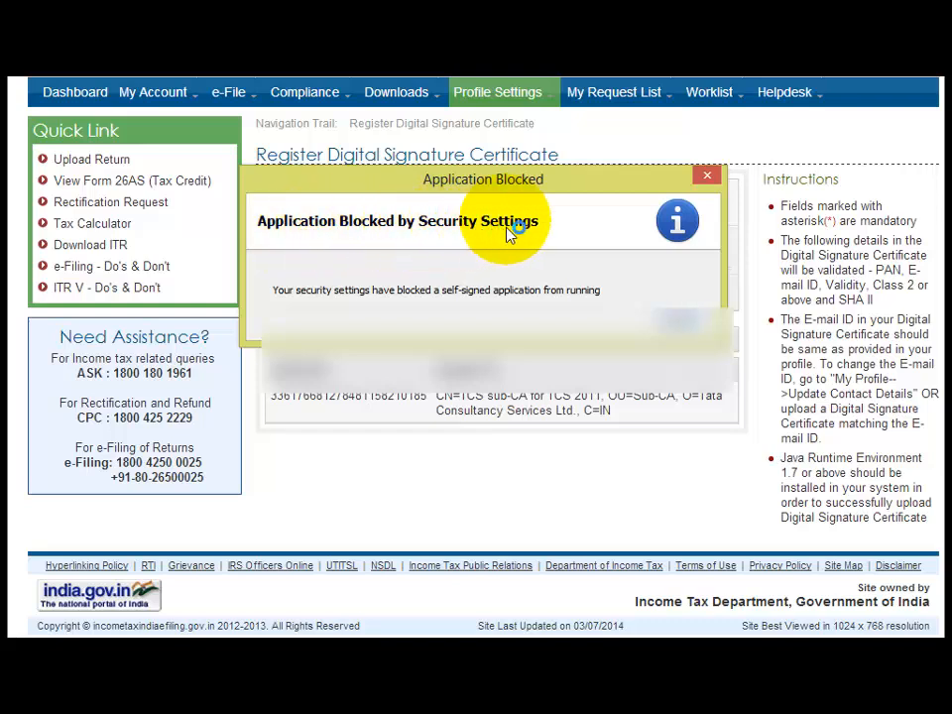
mouse_move(436, 199)
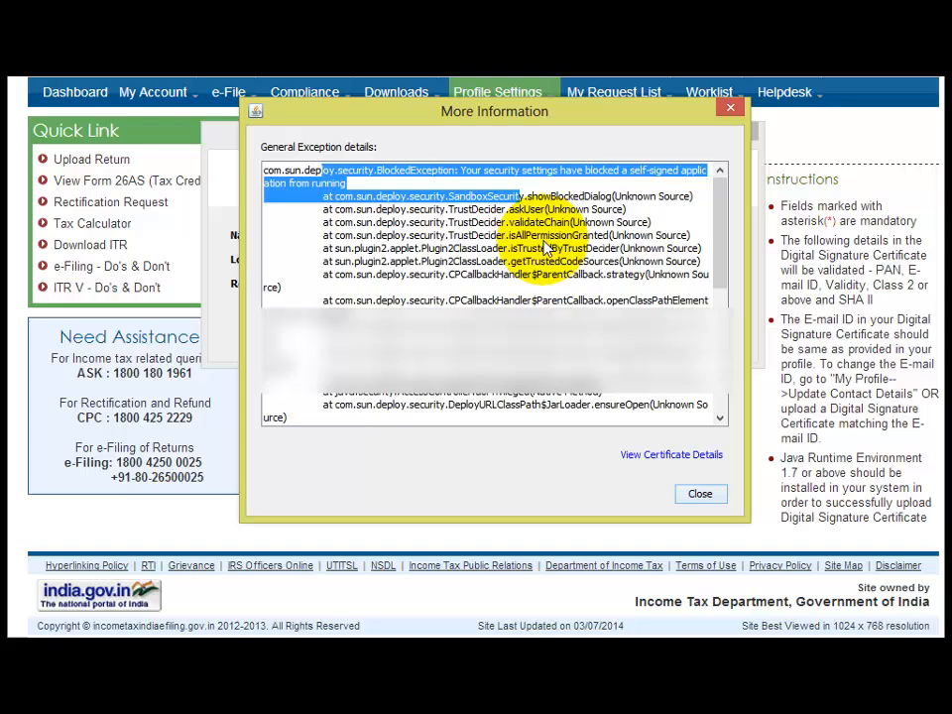
click(701, 494)
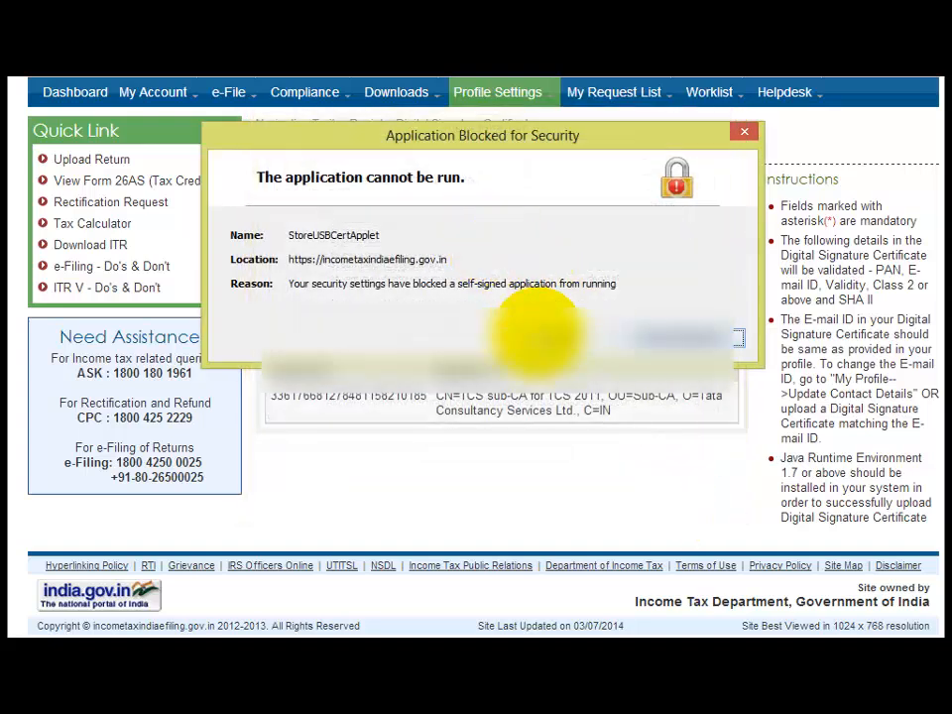
click(739, 131)
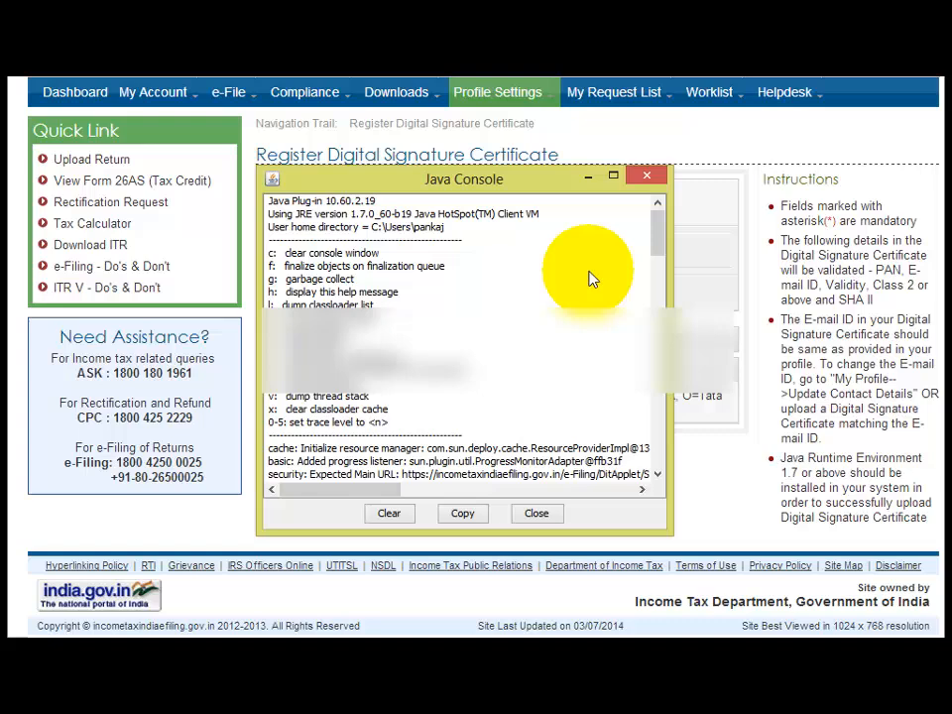
mouse_move(646, 178)
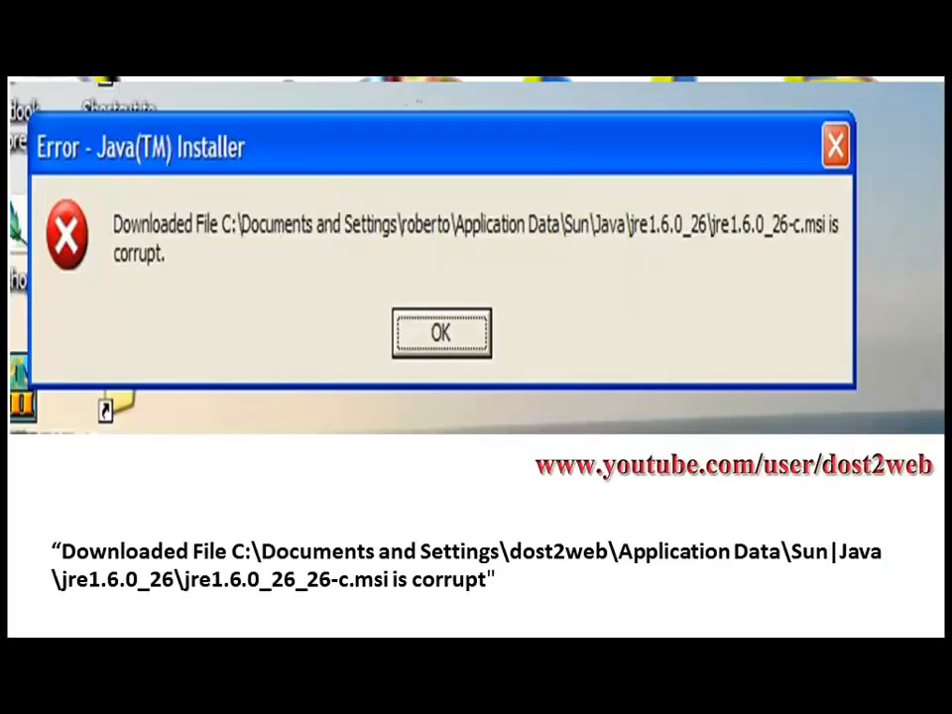
mouse_move(260, 298)
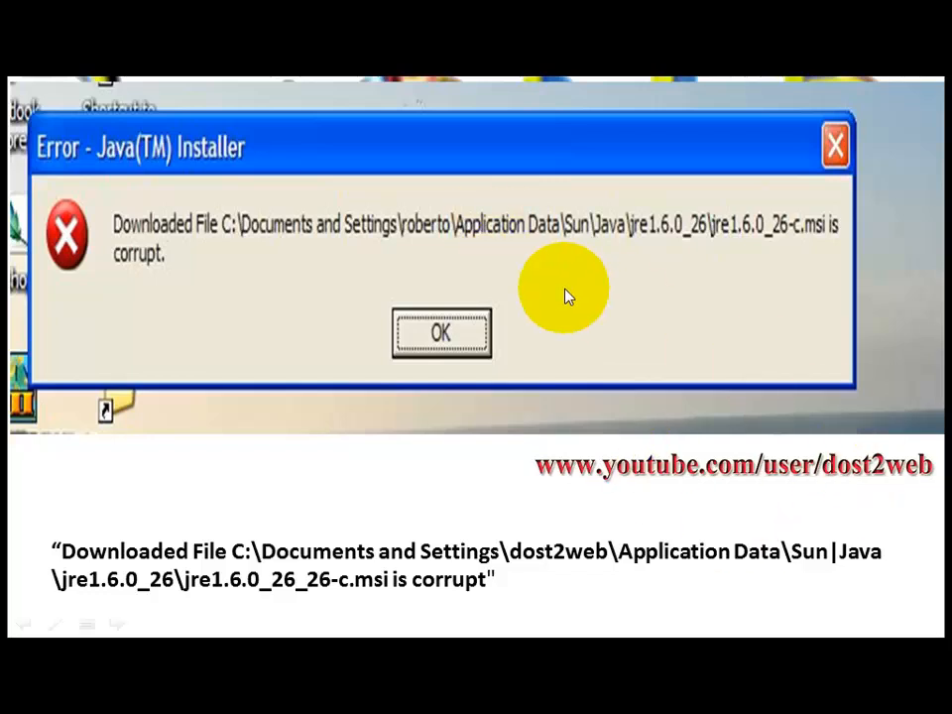
mouse_move(664, 243)
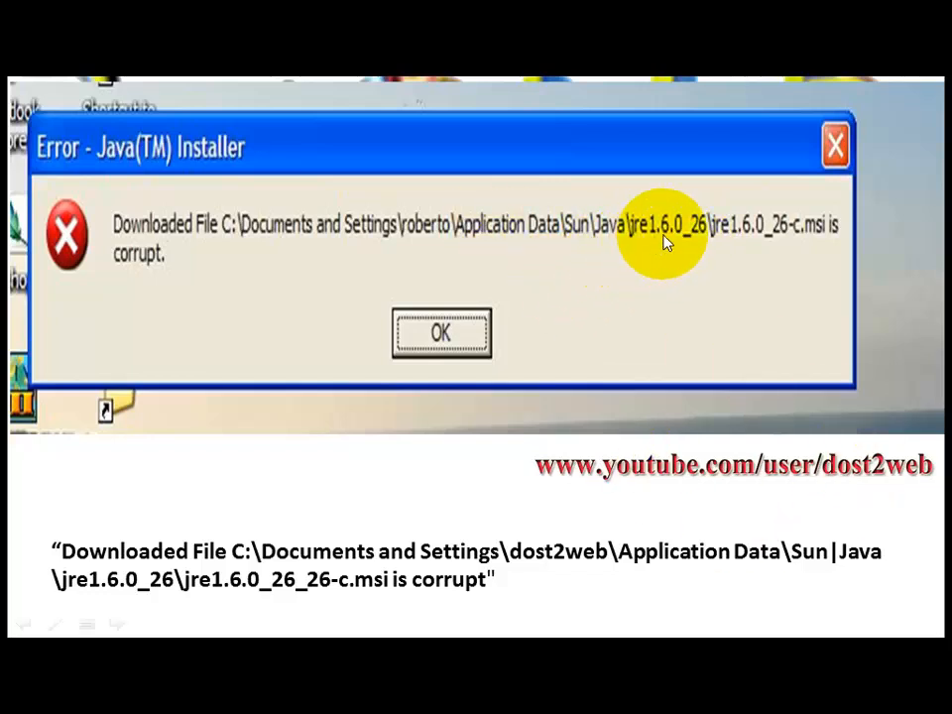
mouse_move(769, 235)
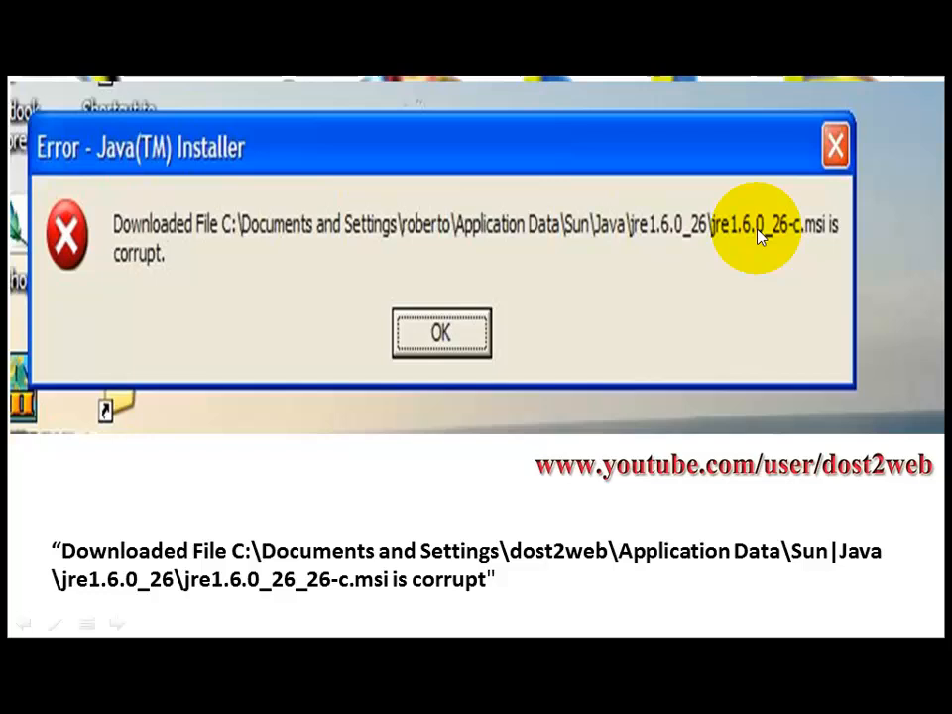
mouse_move(831, 245)
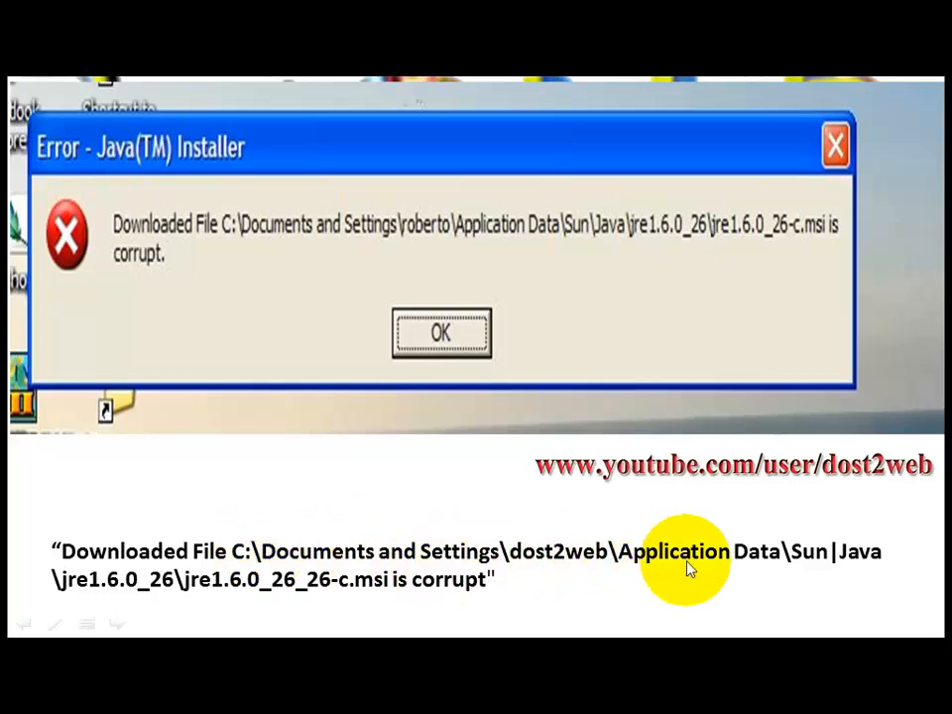
mouse_move(841, 566)
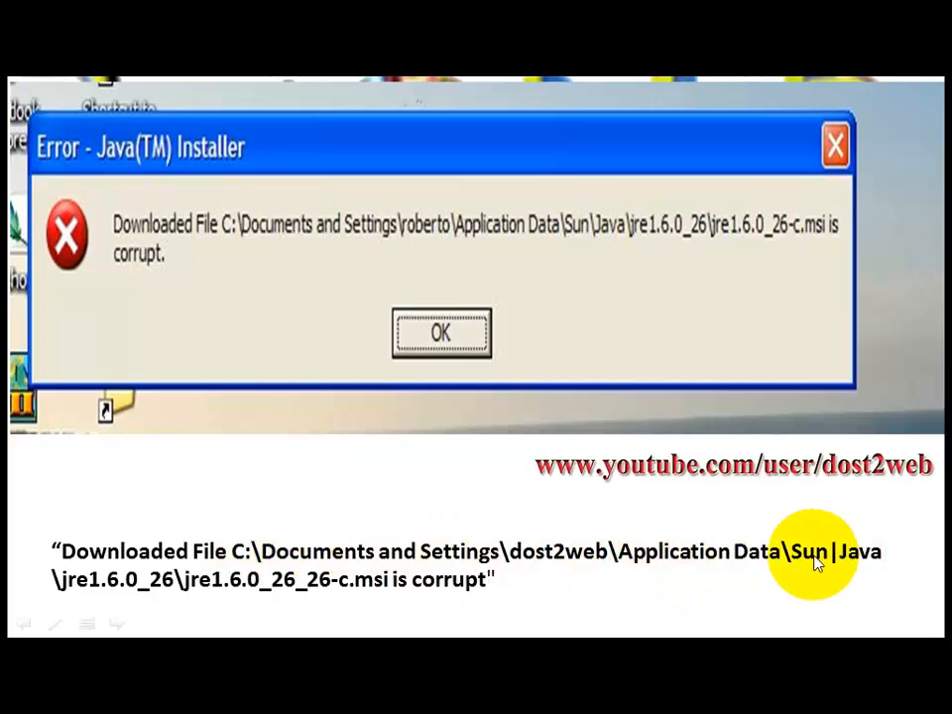
mouse_move(764, 574)
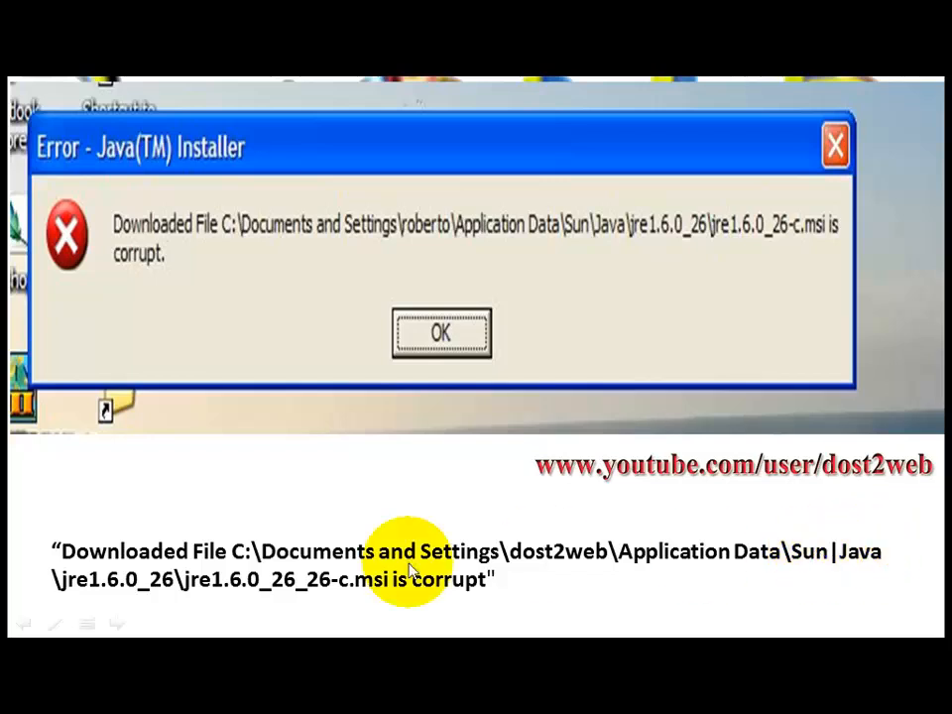
mouse_move(428, 585)
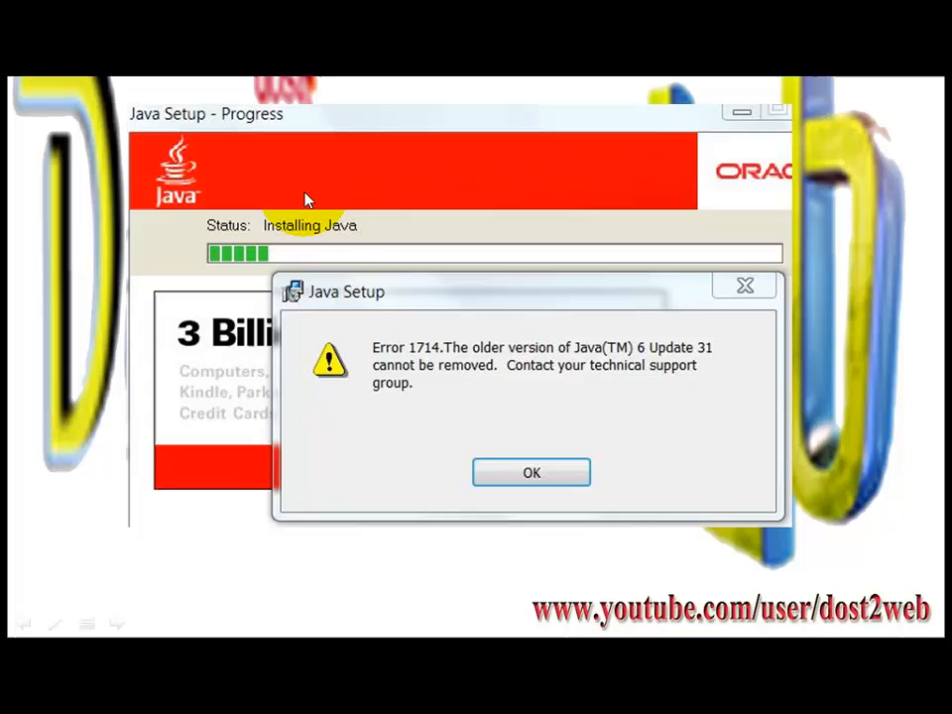
mouse_move(223, 131)
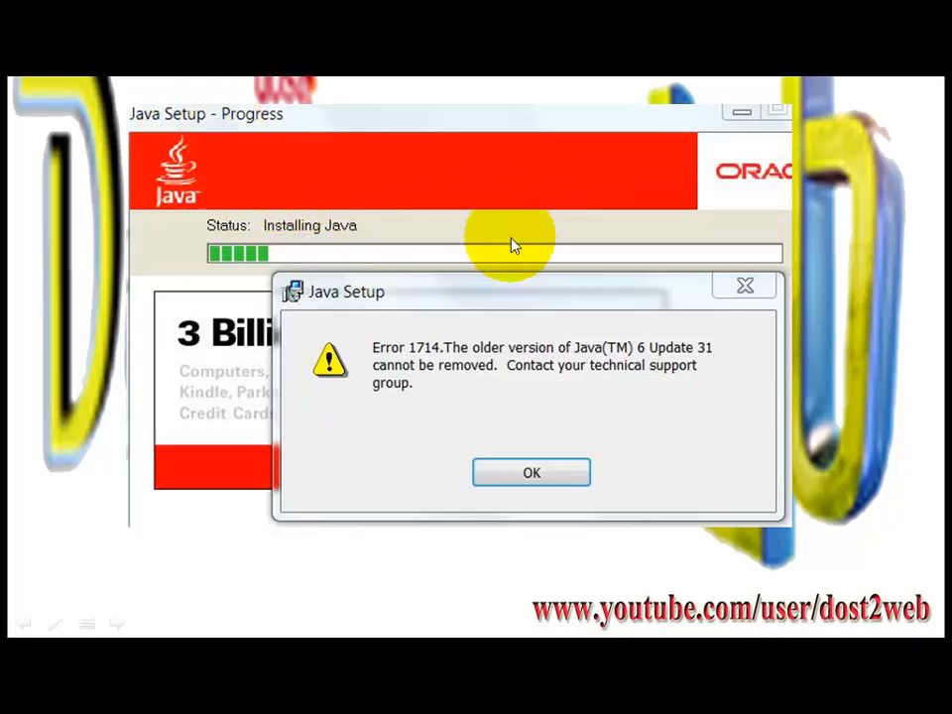
mouse_move(349, 313)
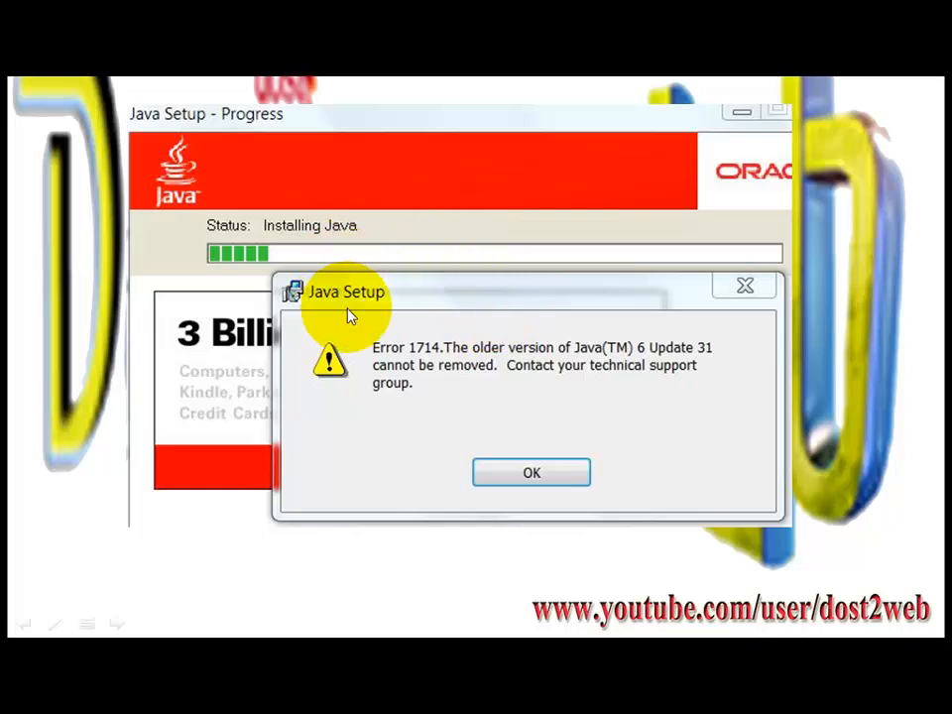
mouse_move(481, 140)
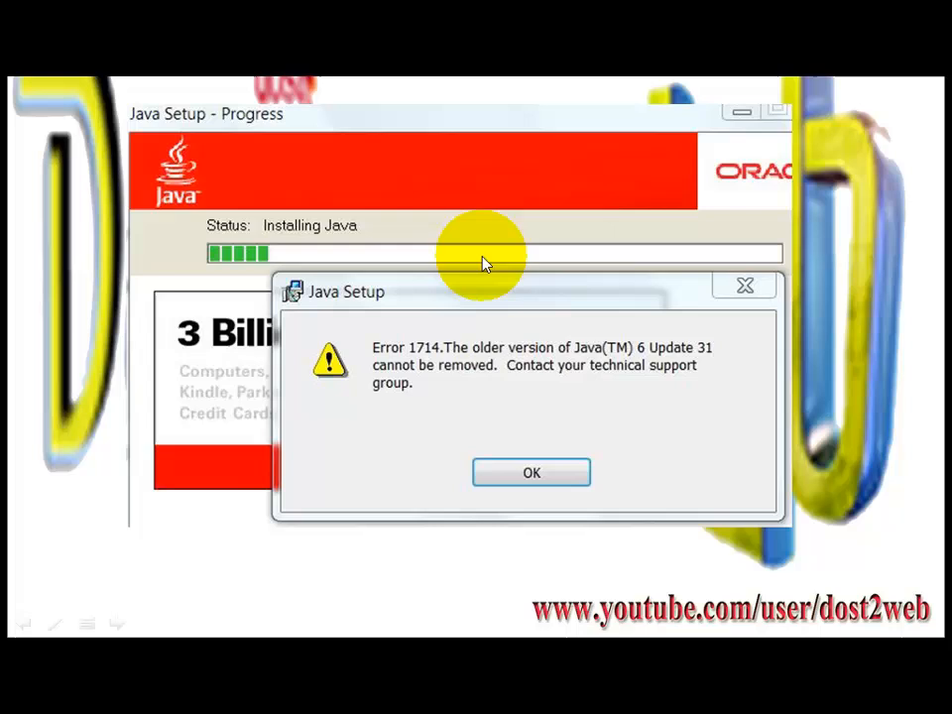
mouse_move(501, 318)
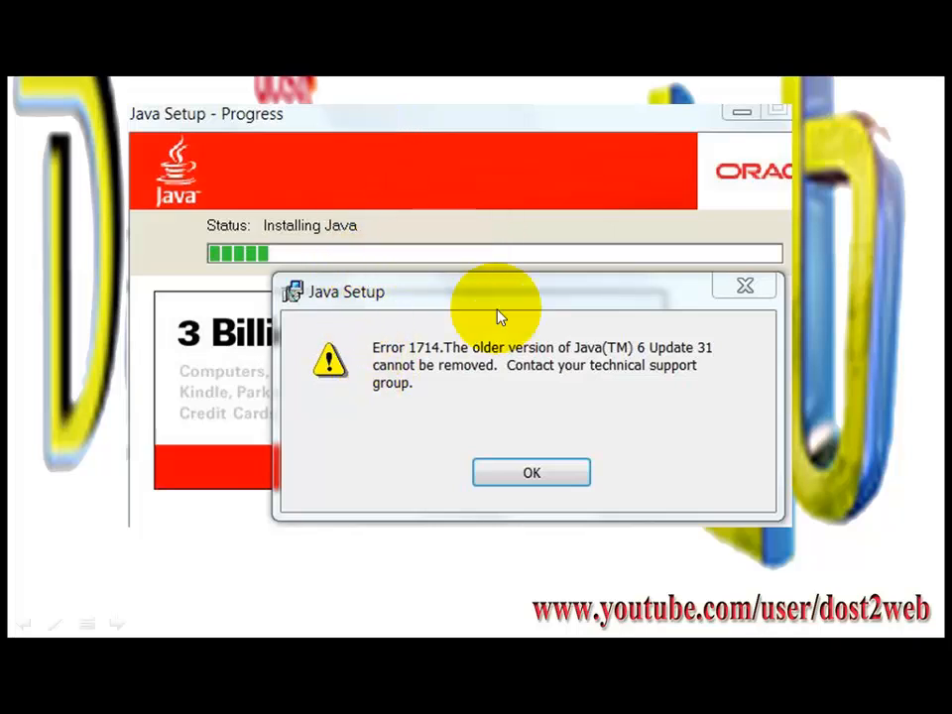
mouse_move(411, 327)
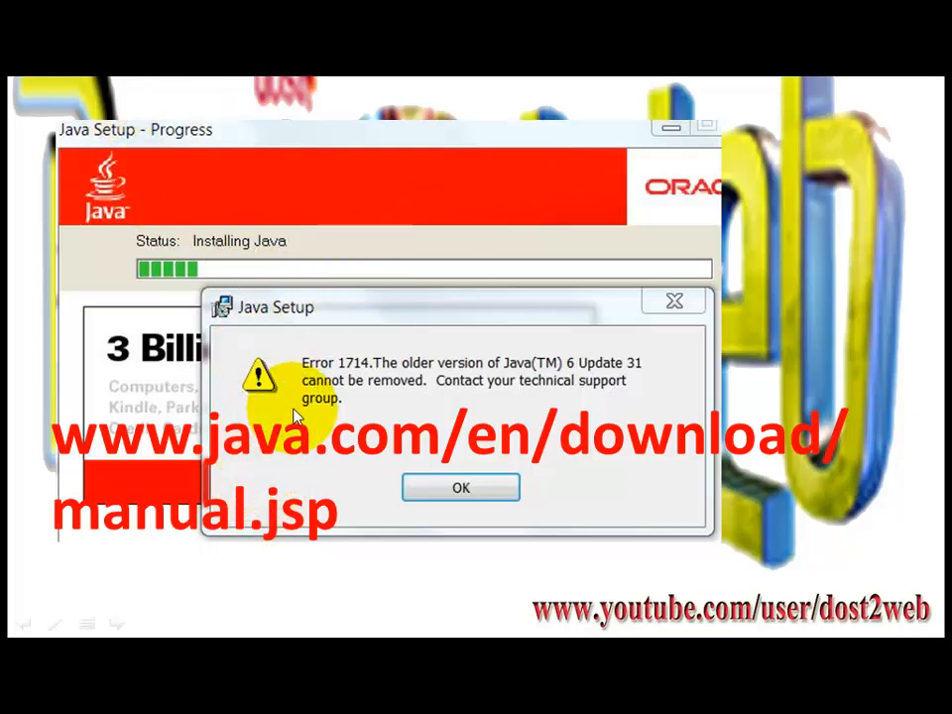
mouse_move(226, 446)
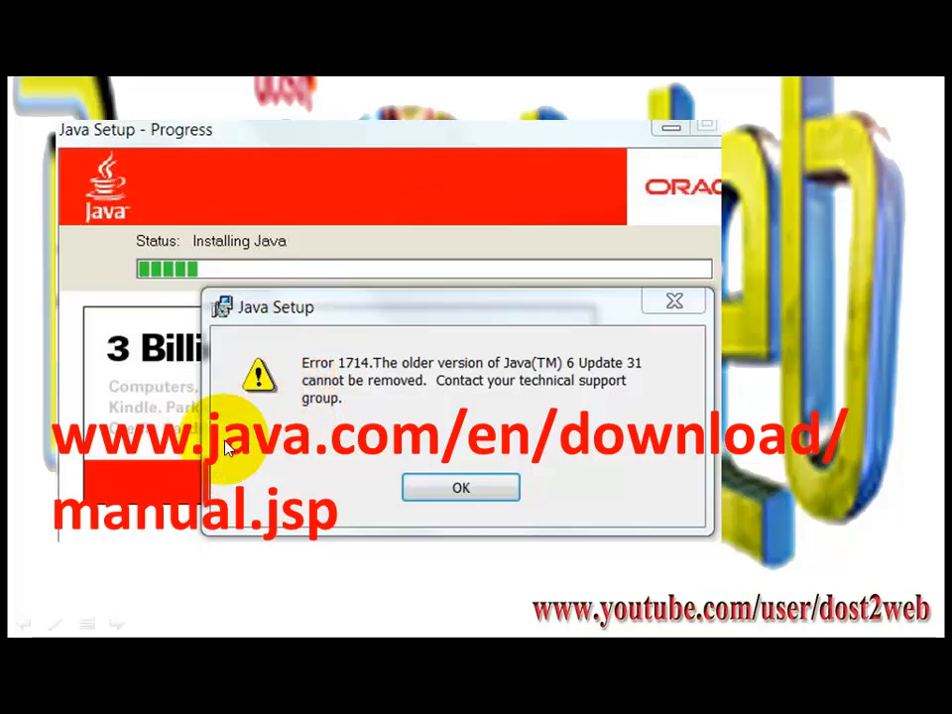
mouse_move(134, 443)
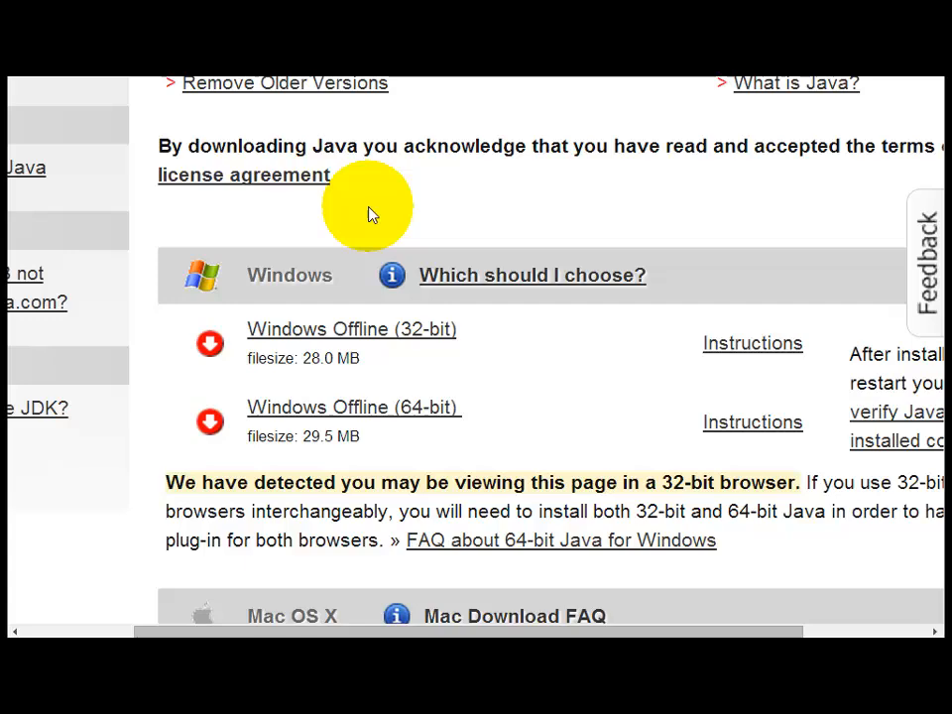
- Download jre-7u60-windows-x64.exe from the Windows Offline (64-bit) link
scroll(down, 3)
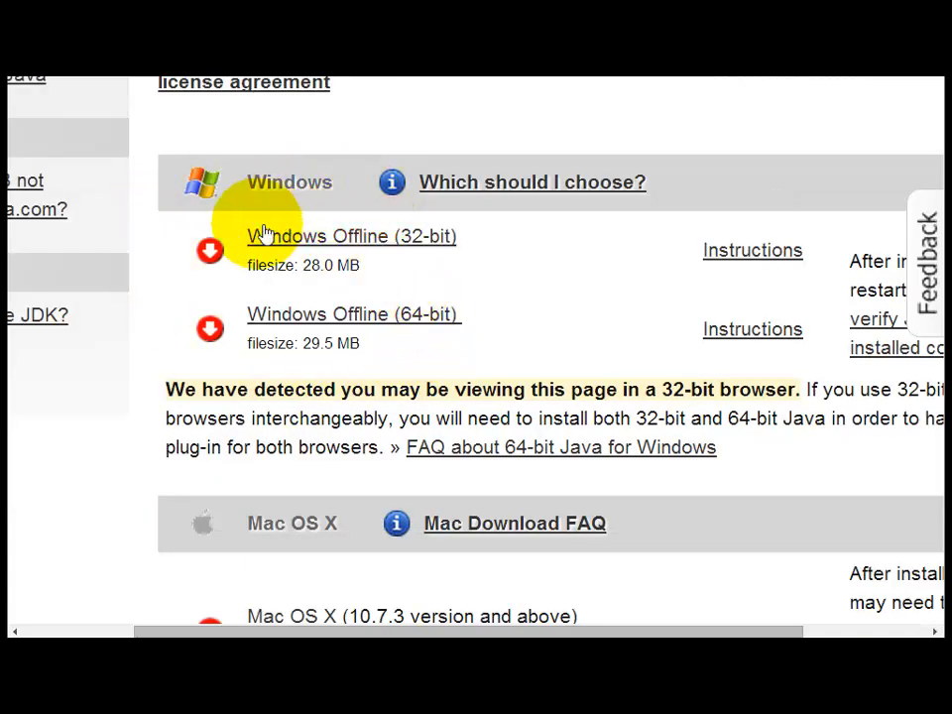
mouse_move(416, 248)
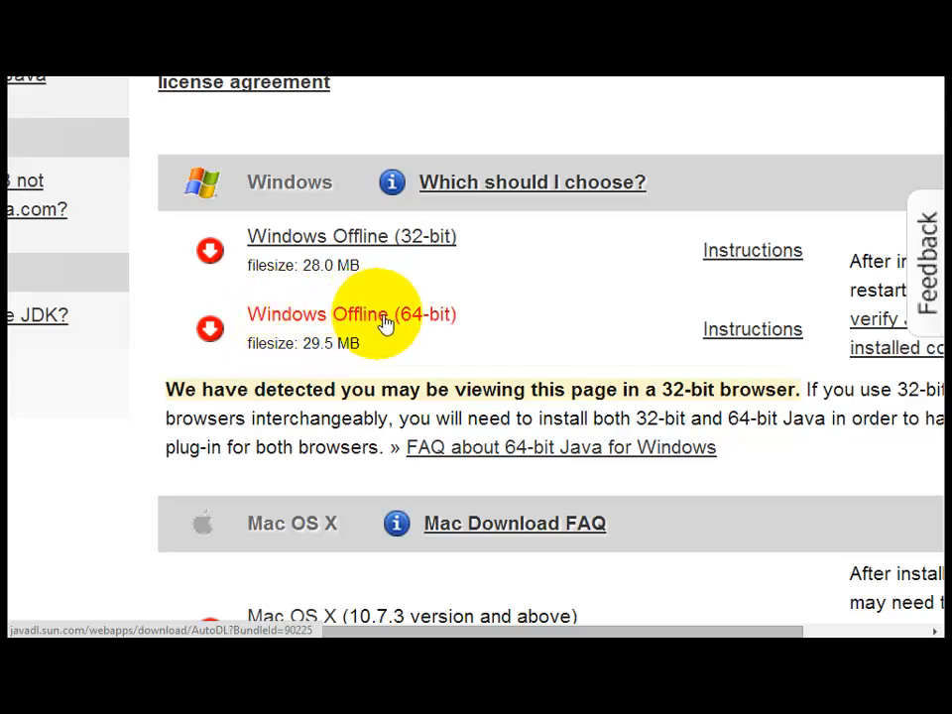
mouse_move(263, 256)
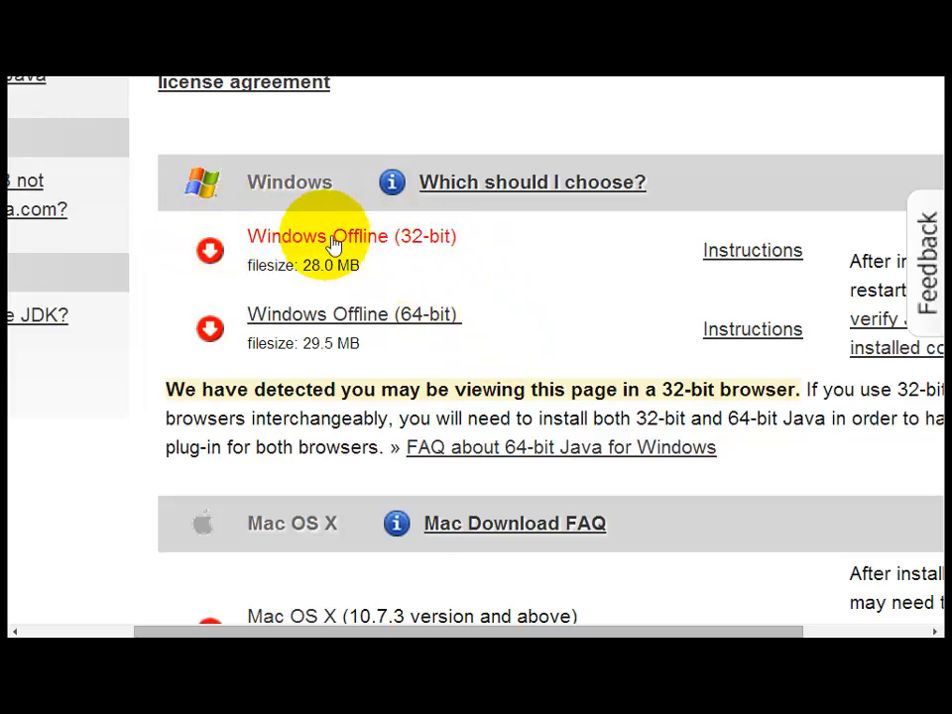
mouse_move(448, 283)
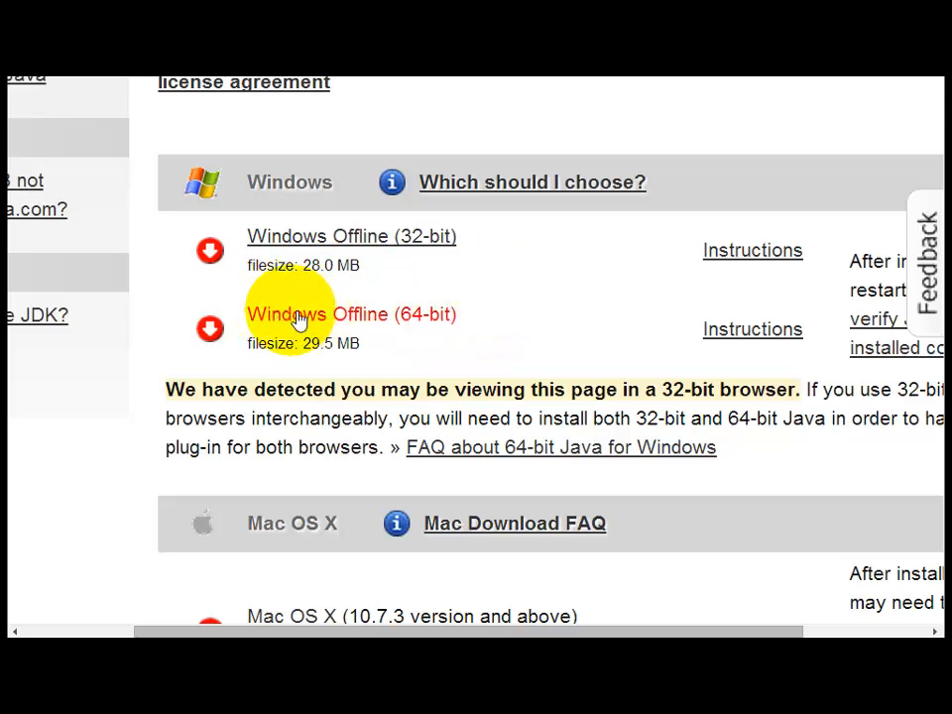
mouse_move(302, 318)
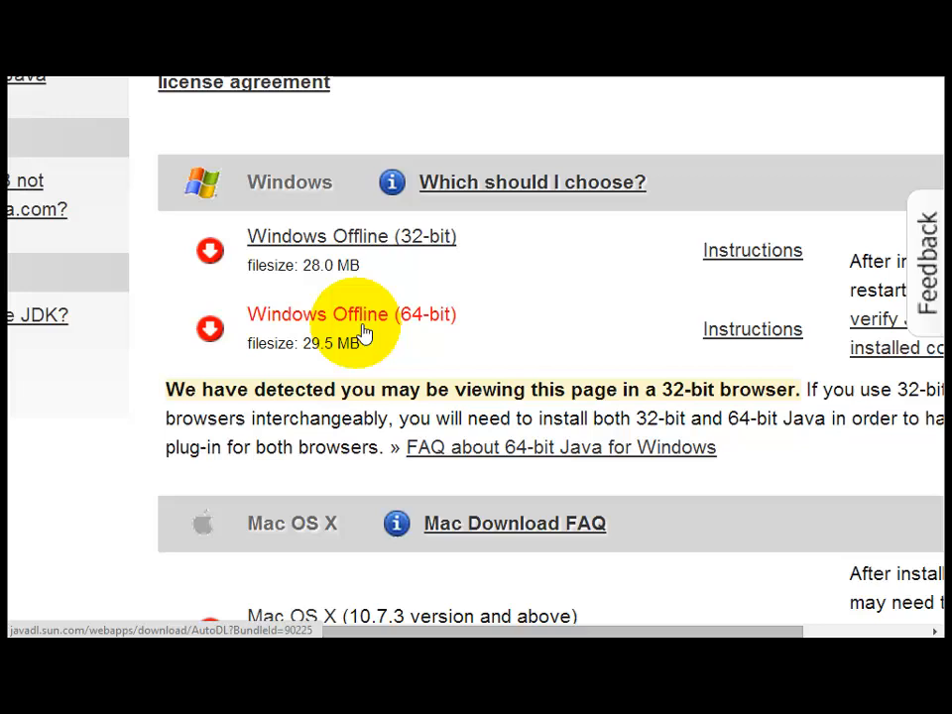
click(352, 314)
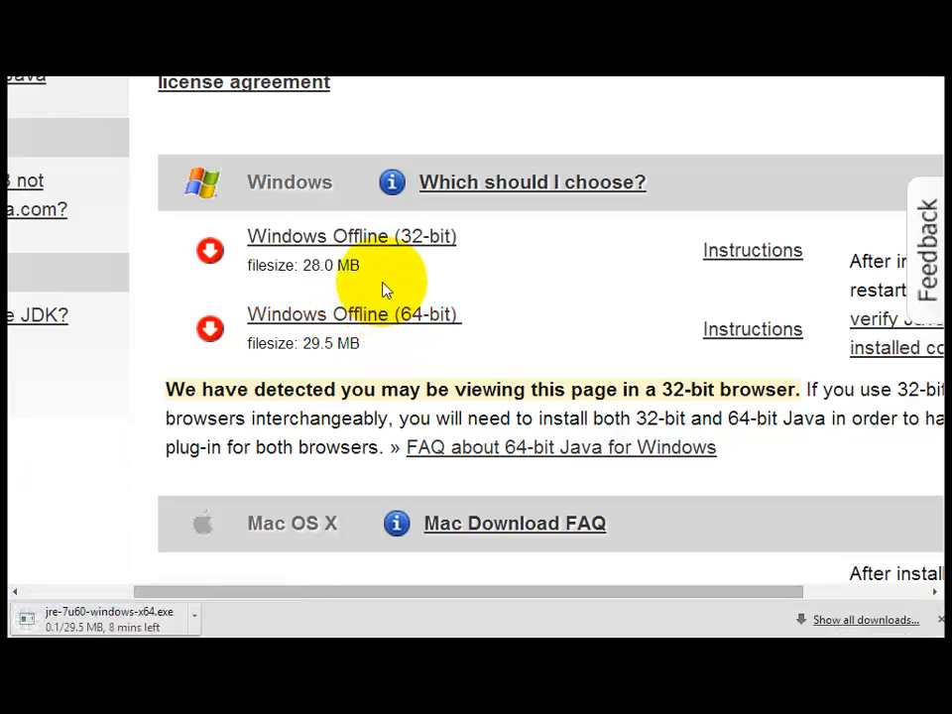
mouse_move(134, 617)
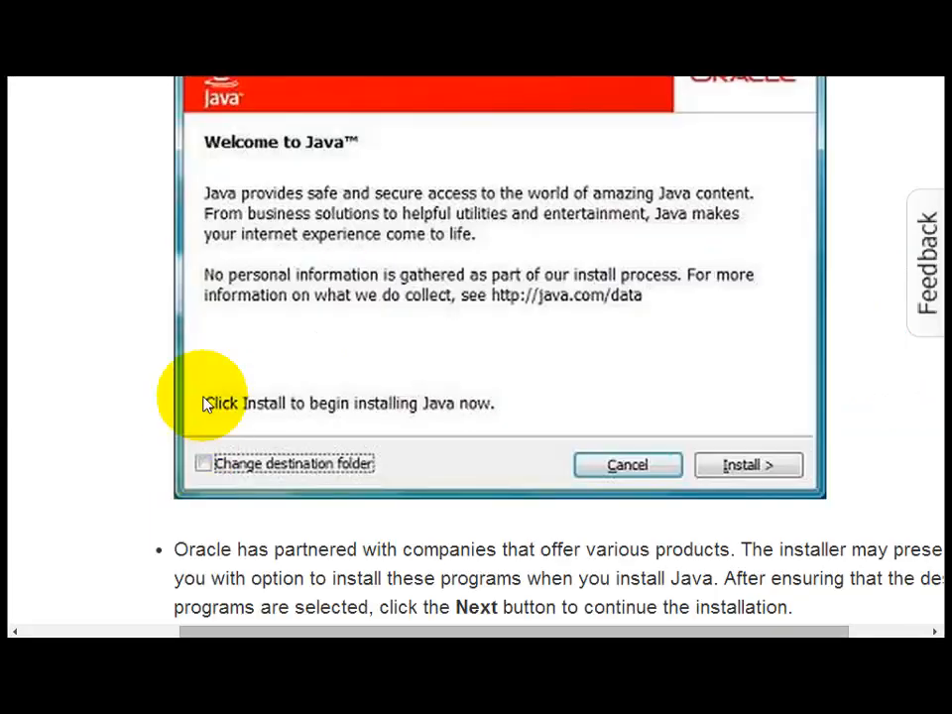
mouse_move(238, 248)
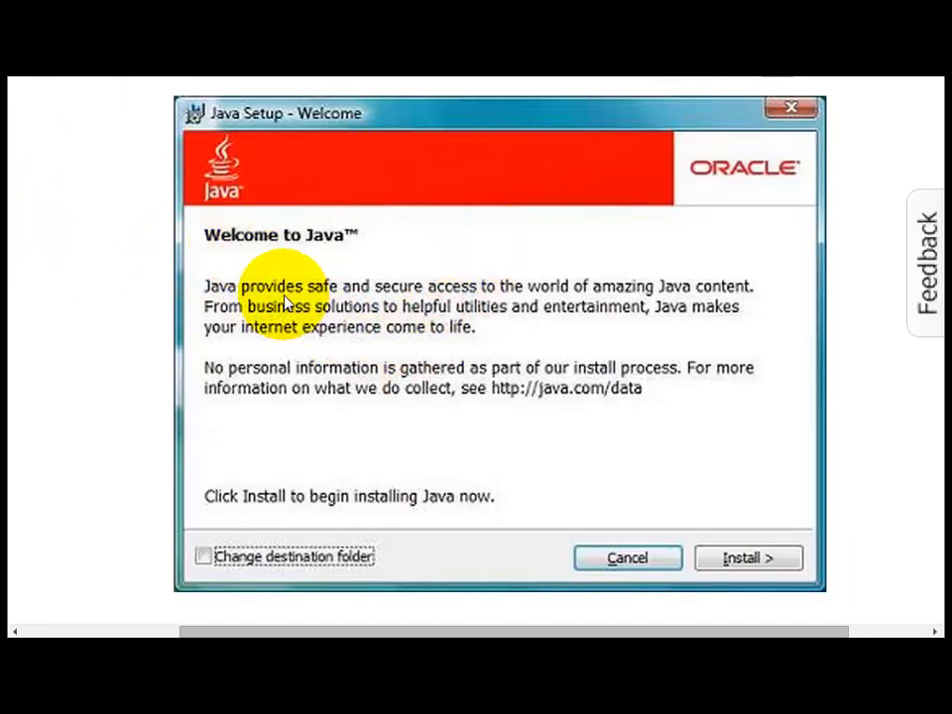
- Finish the Java 7u60 setup and close the successful-installation screen
scroll(down, 3)
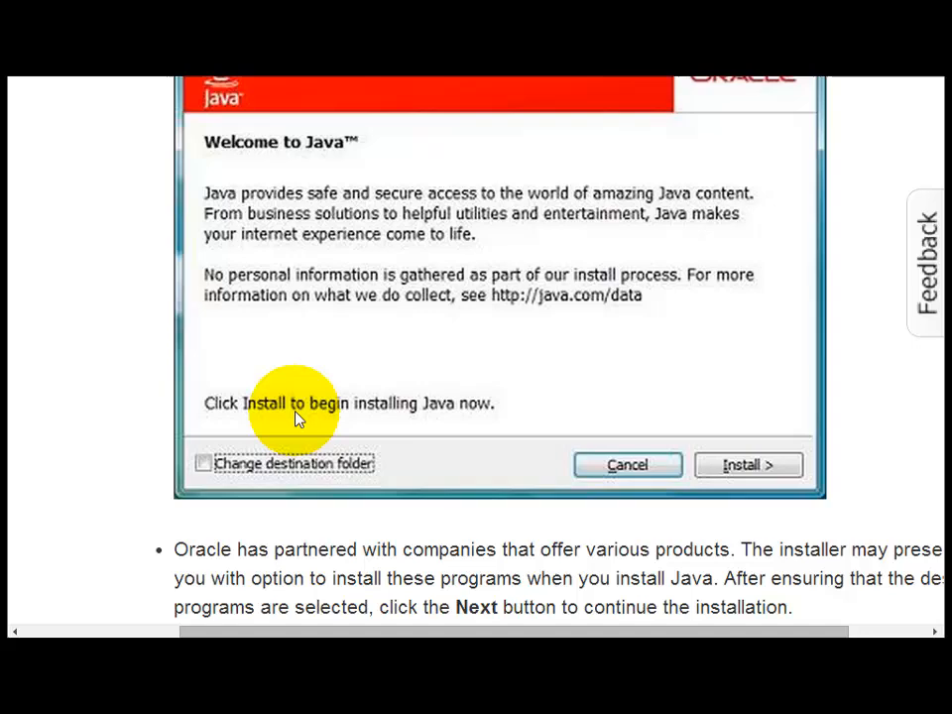
scroll(down, 3)
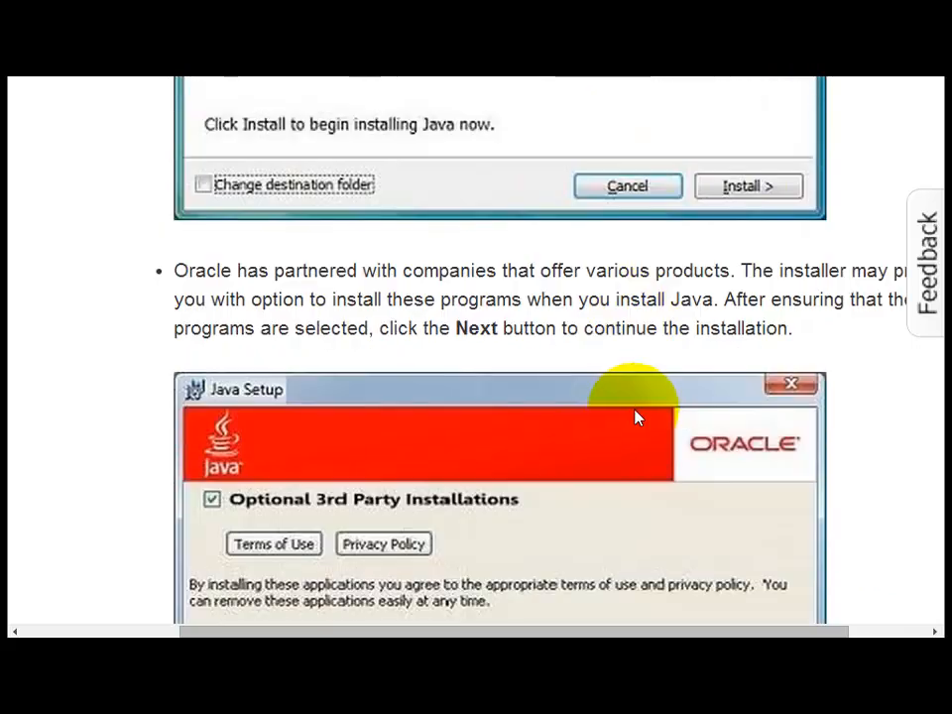
scroll(down, 3)
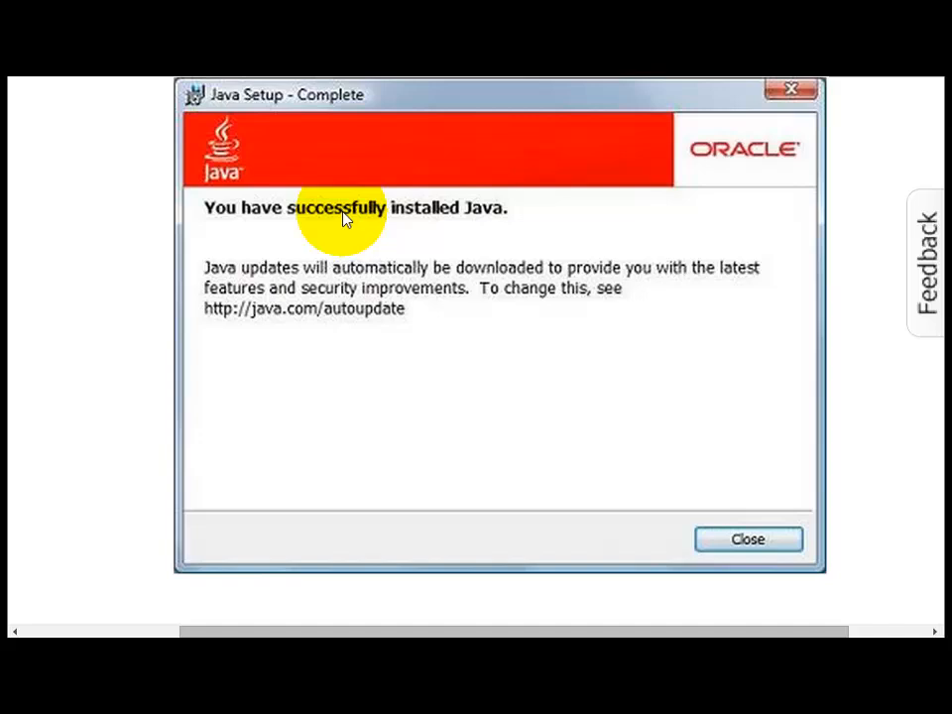
mouse_move(375, 255)
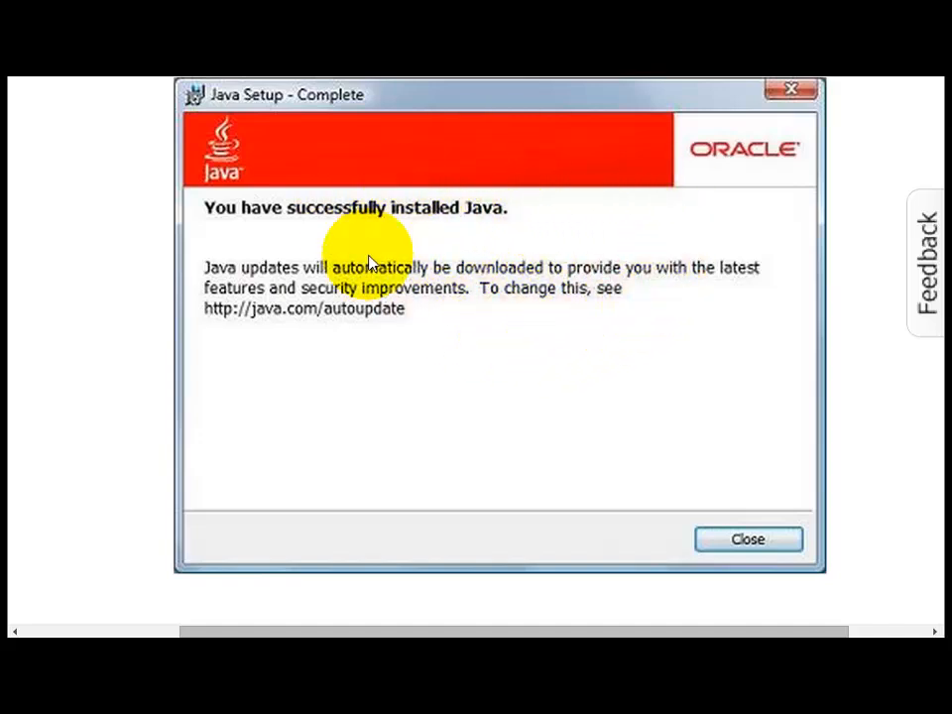
mouse_move(488, 297)
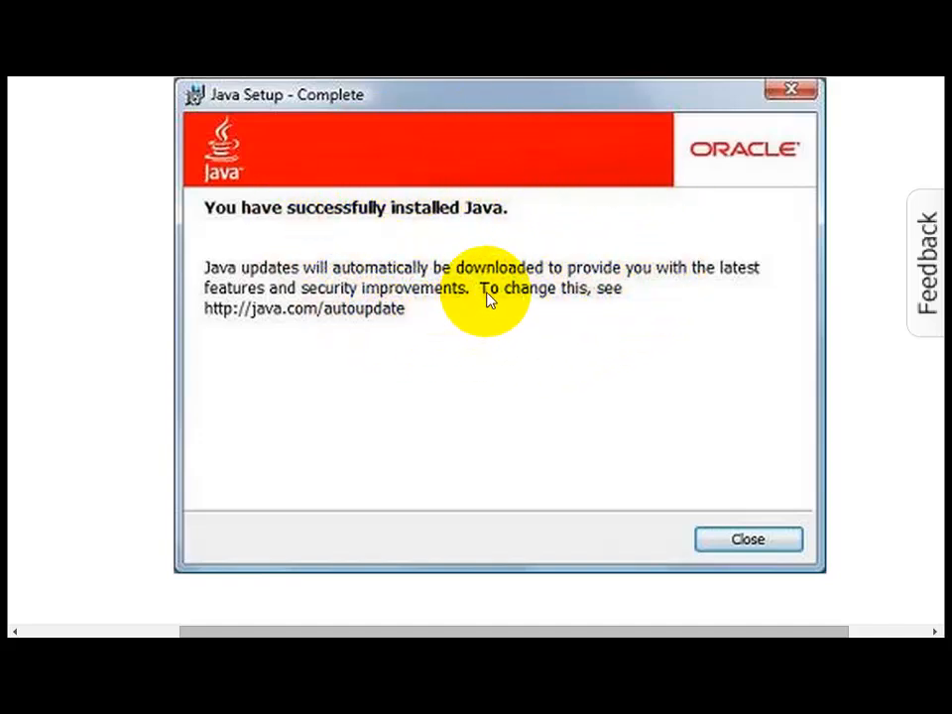
mouse_move(499, 298)
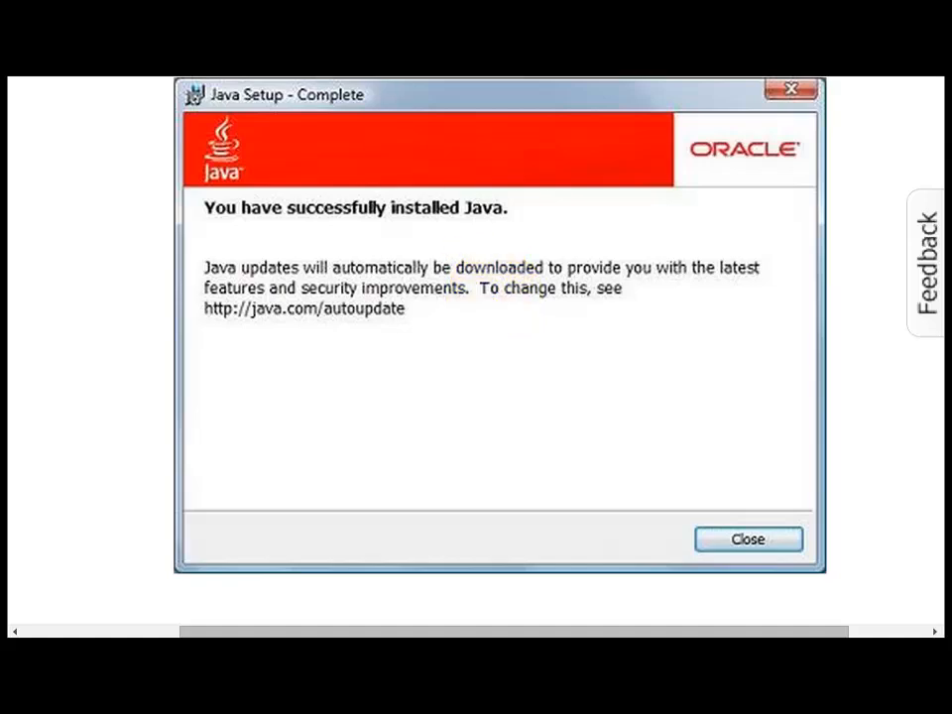
click(748, 539)
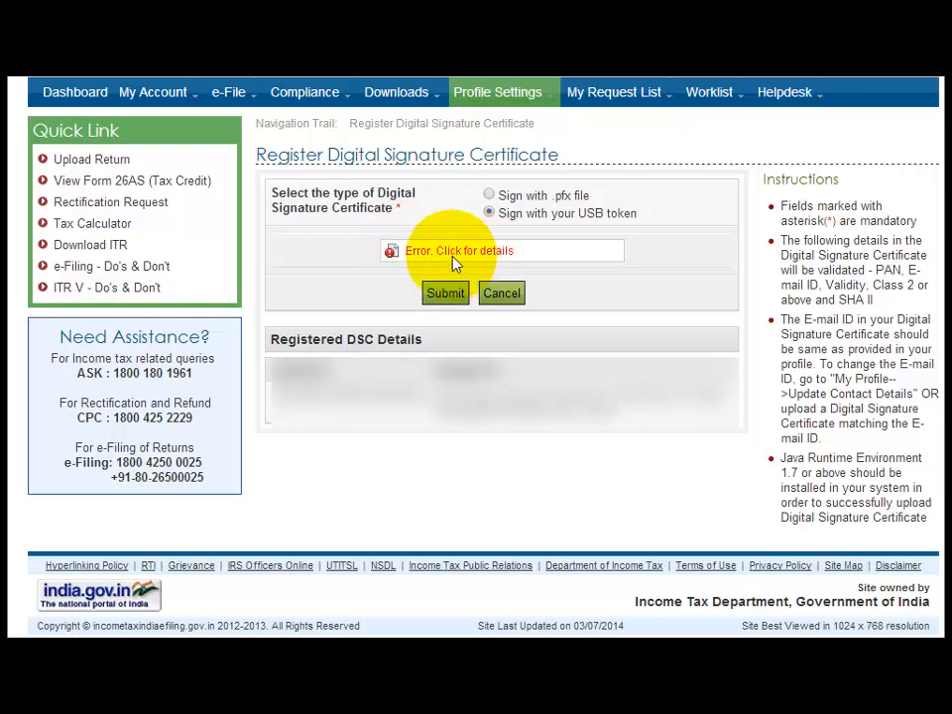
mouse_move(429, 256)
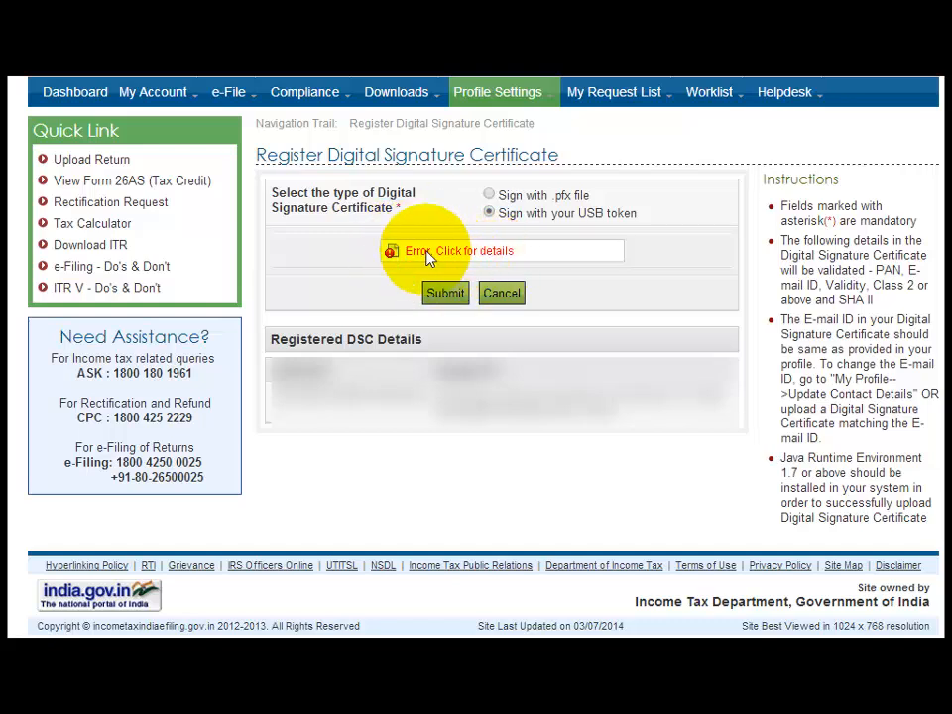
mouse_move(443, 253)
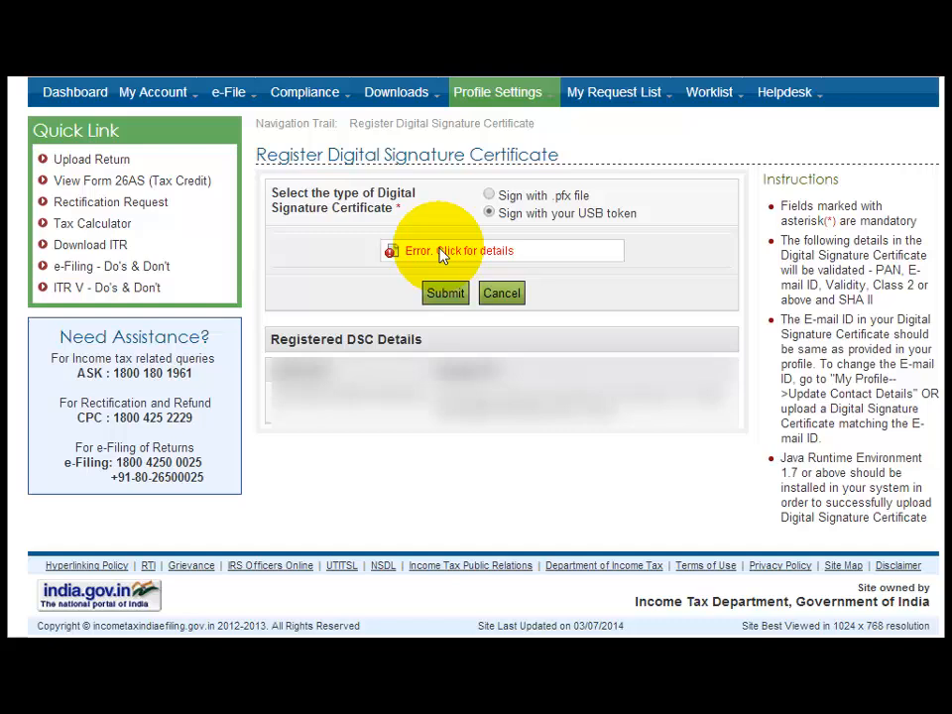
mouse_move(382, 173)
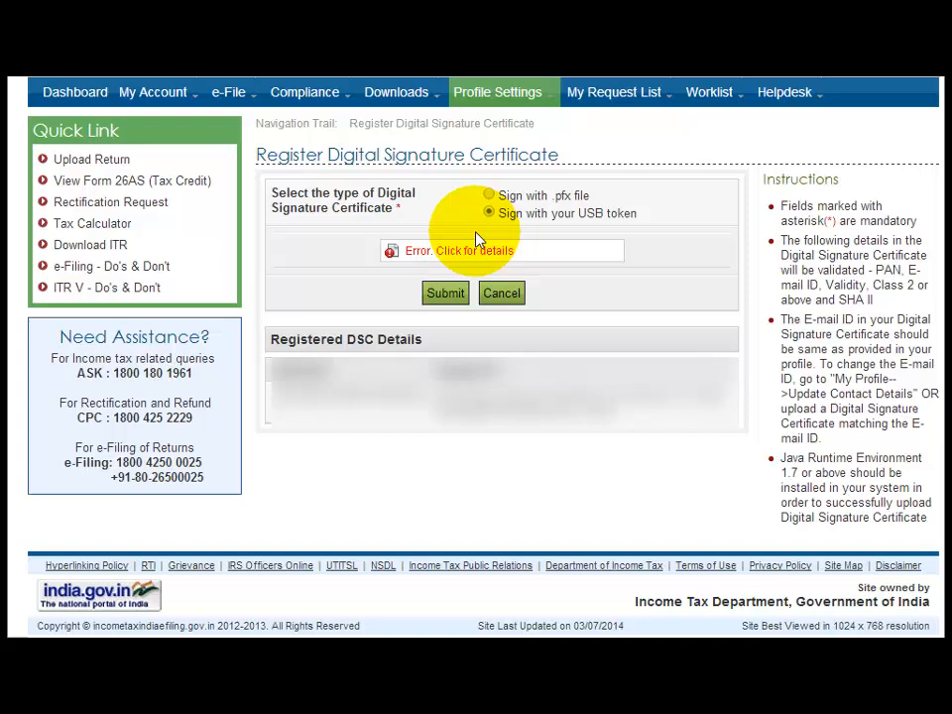
mouse_move(508, 570)
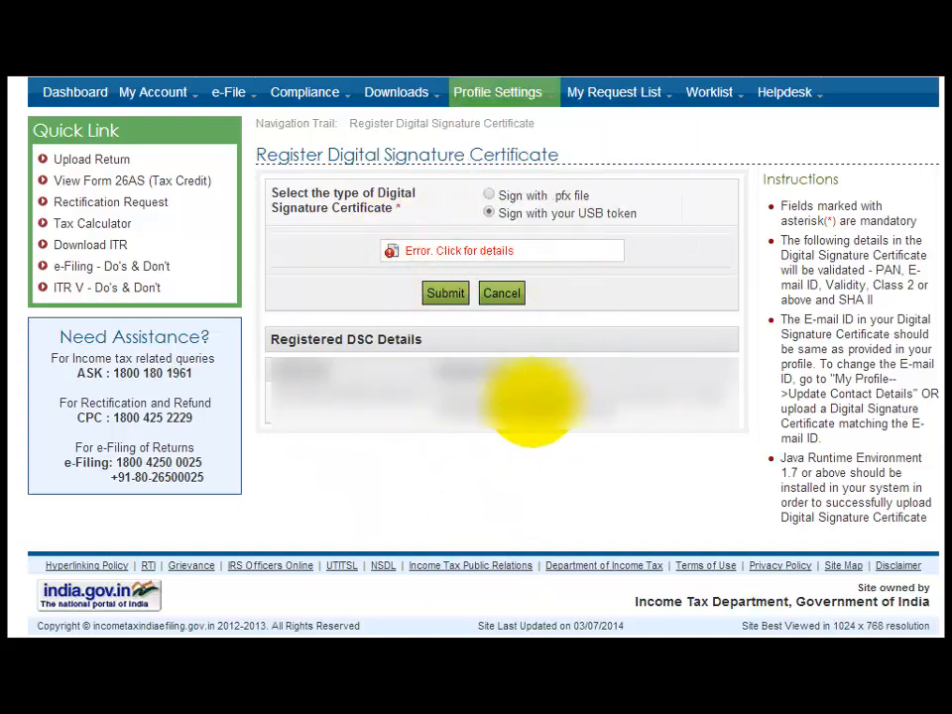
mouse_move(427, 522)
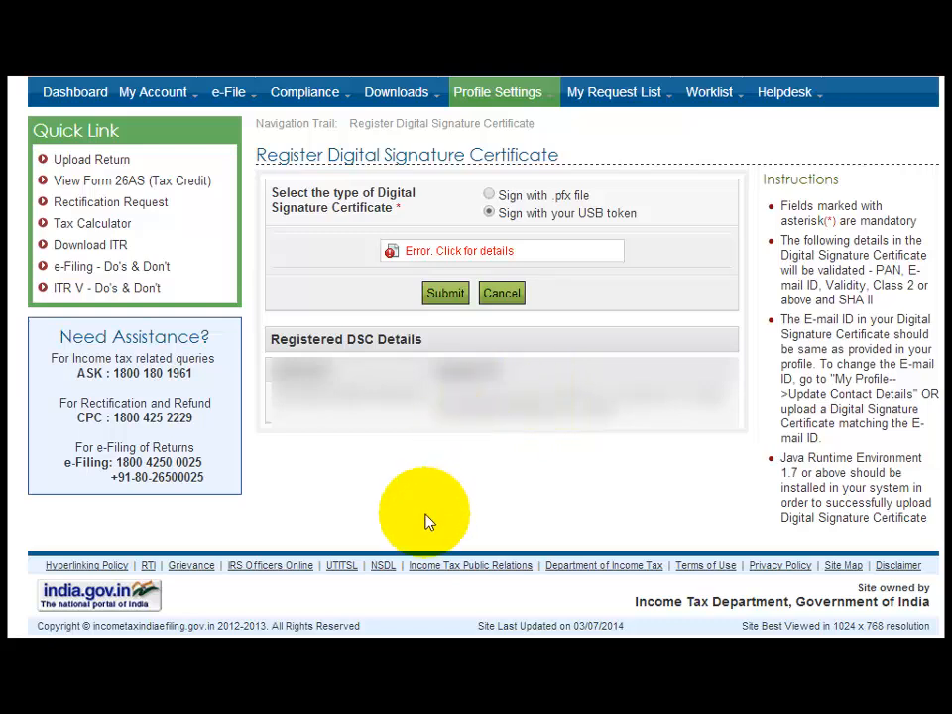
mouse_move(454, 521)
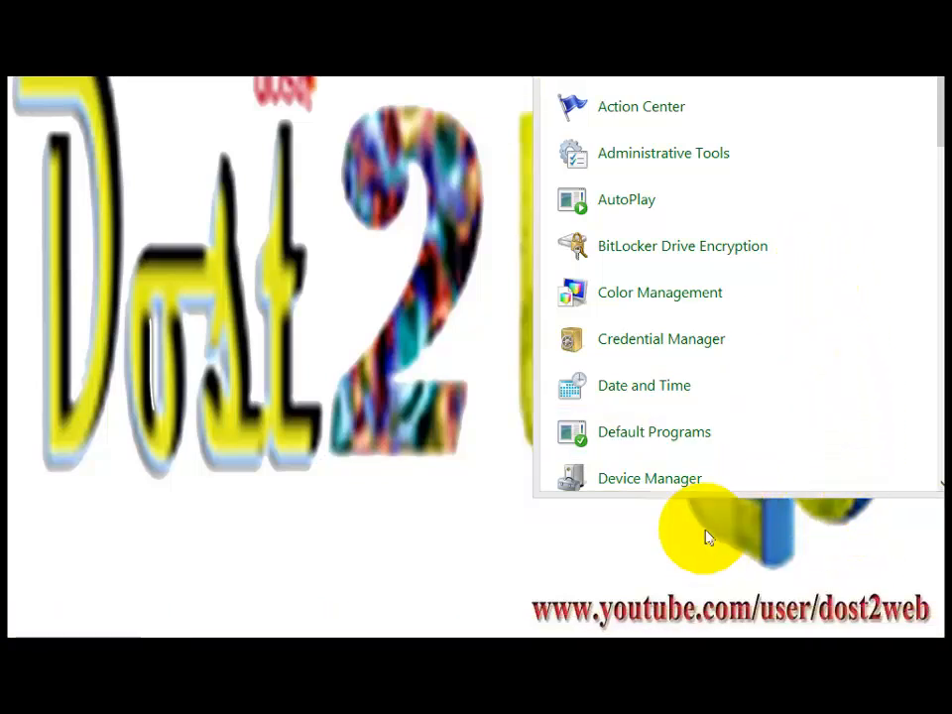
mouse_move(815, 294)
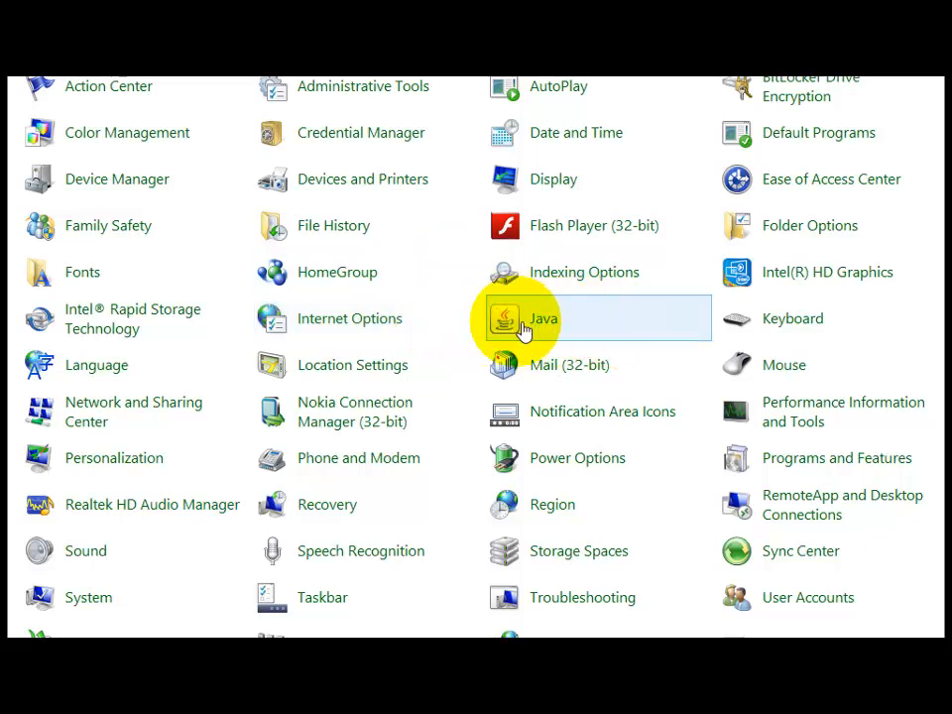
mouse_move(556, 343)
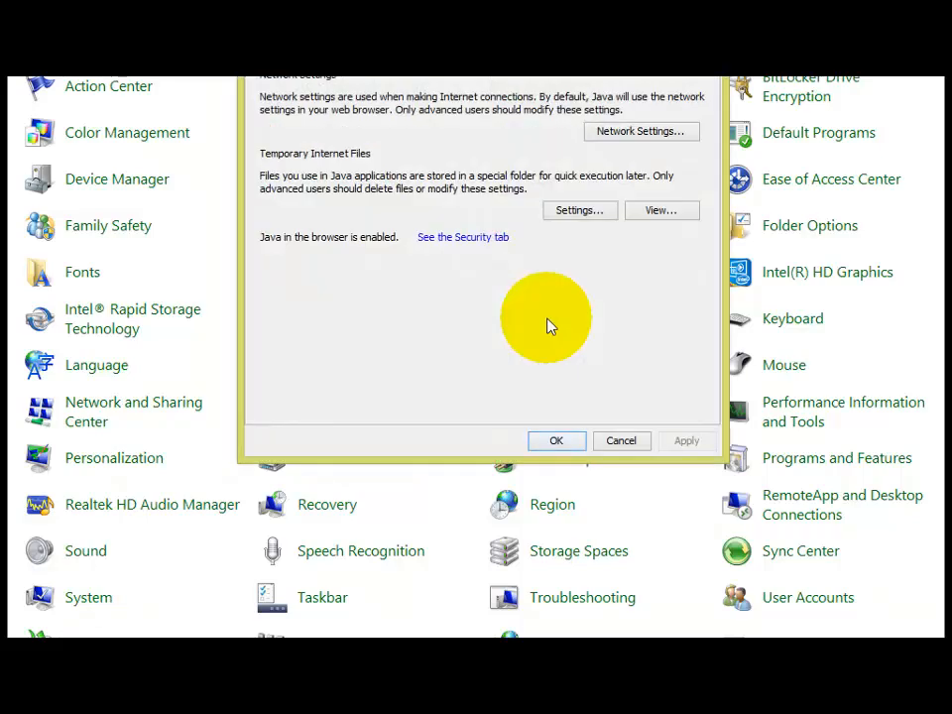
mouse_move(304, 113)
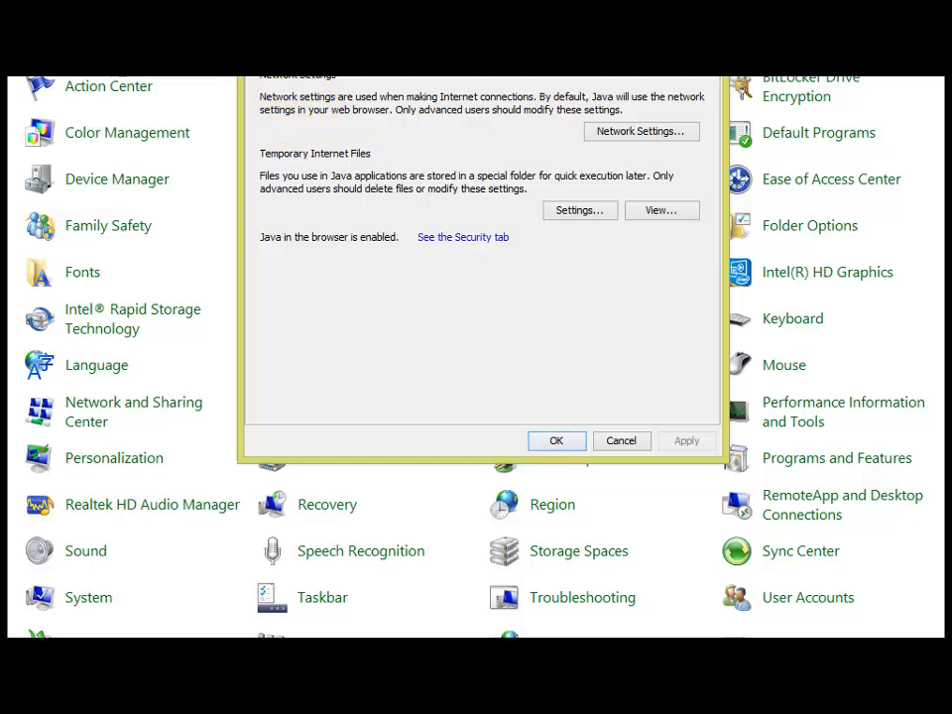
- Browse the Java Control Panel tabs, ending on Security with its empty Exception Site List
click(362, 125)
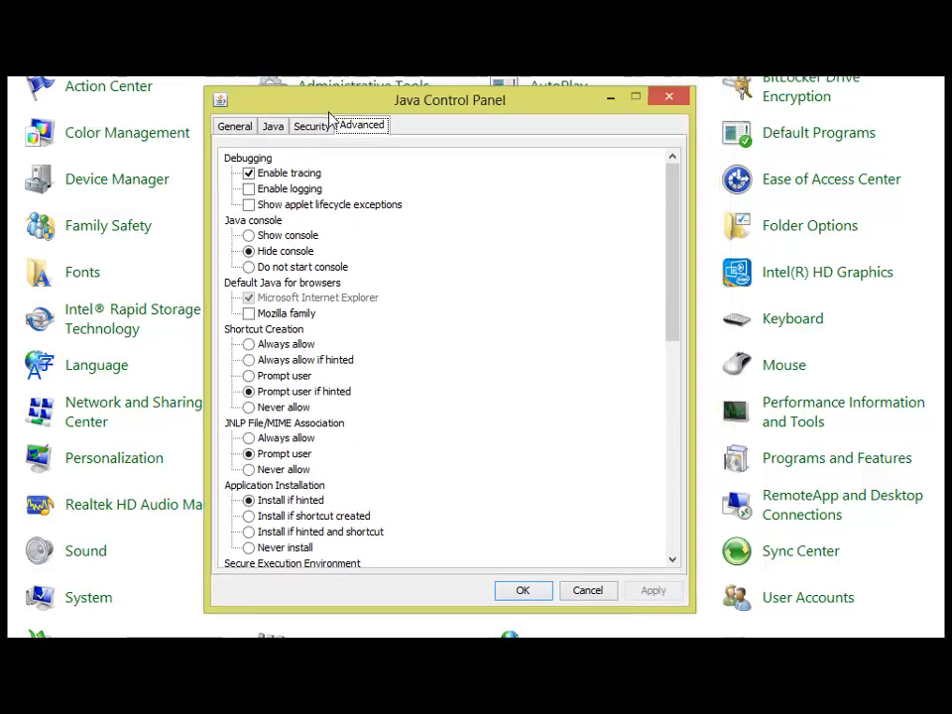
click(234, 136)
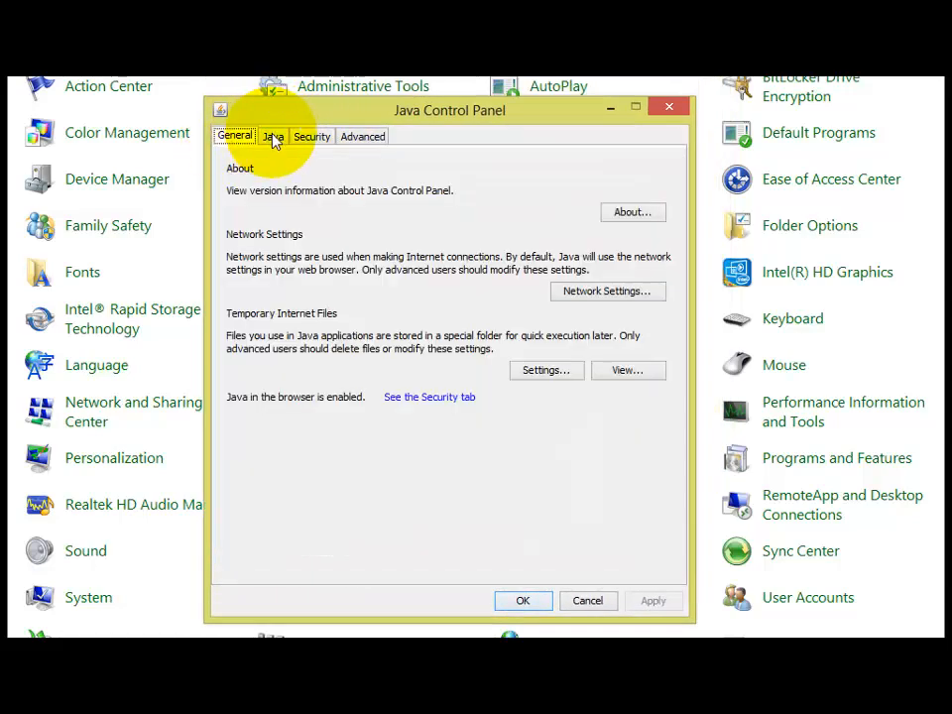
click(311, 136)
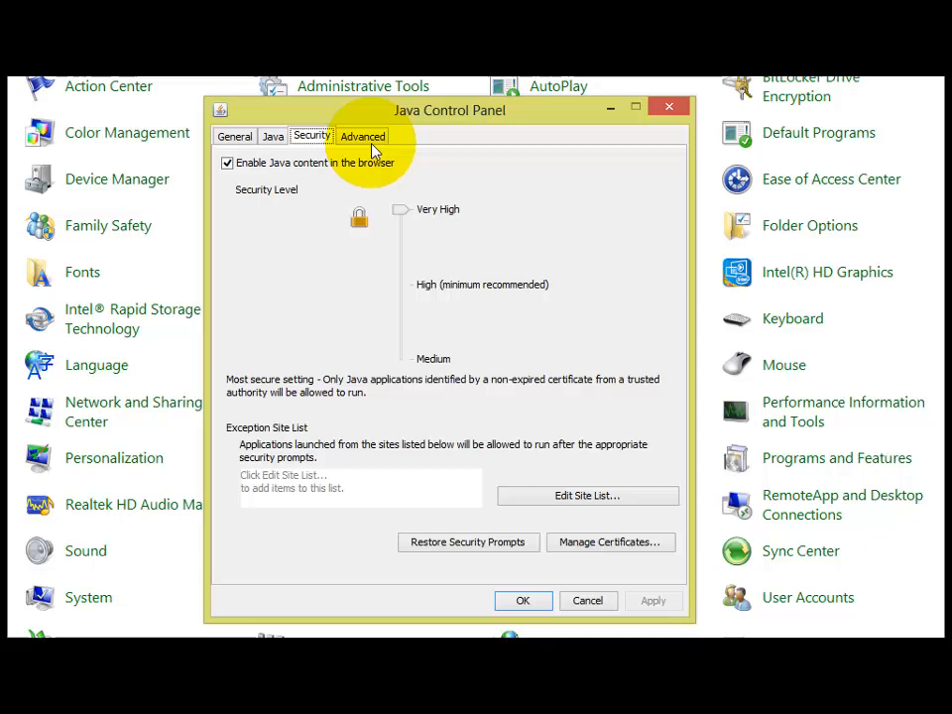
click(273, 136)
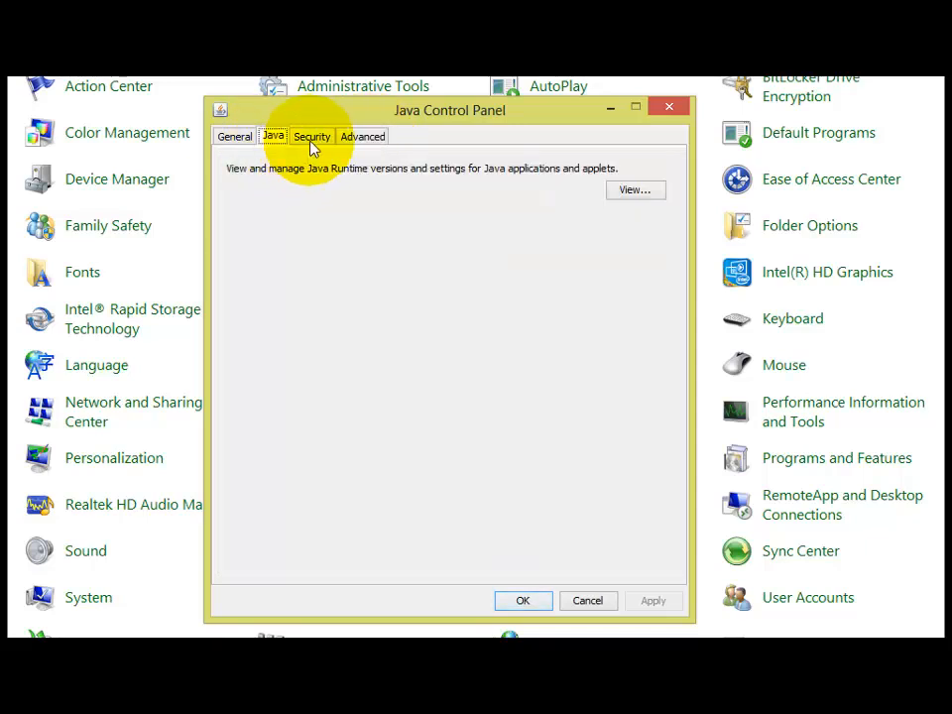
mouse_move(300, 147)
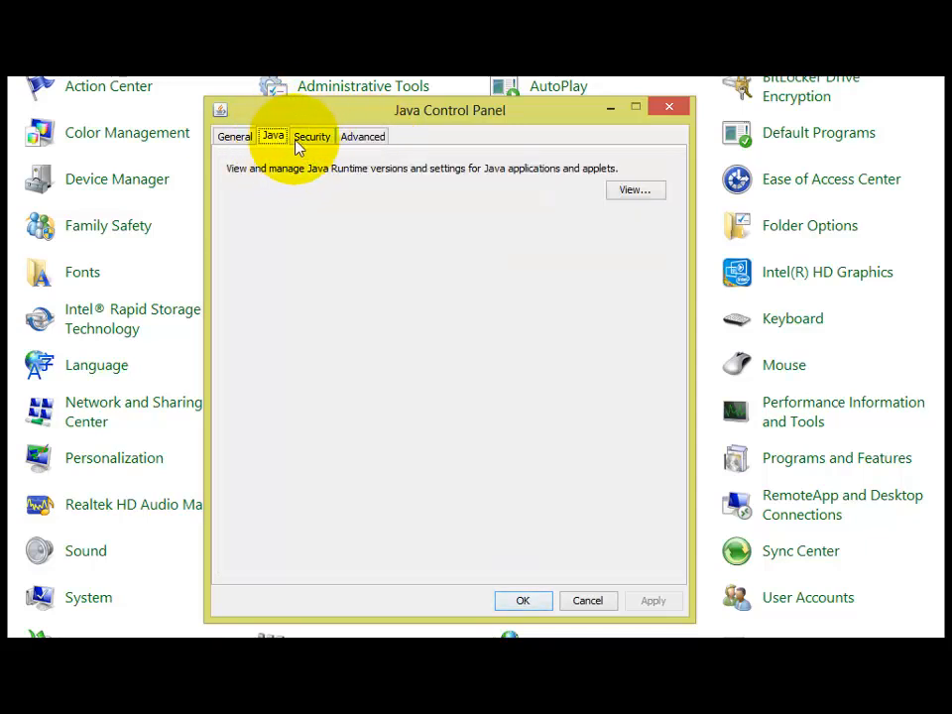
click(312, 136)
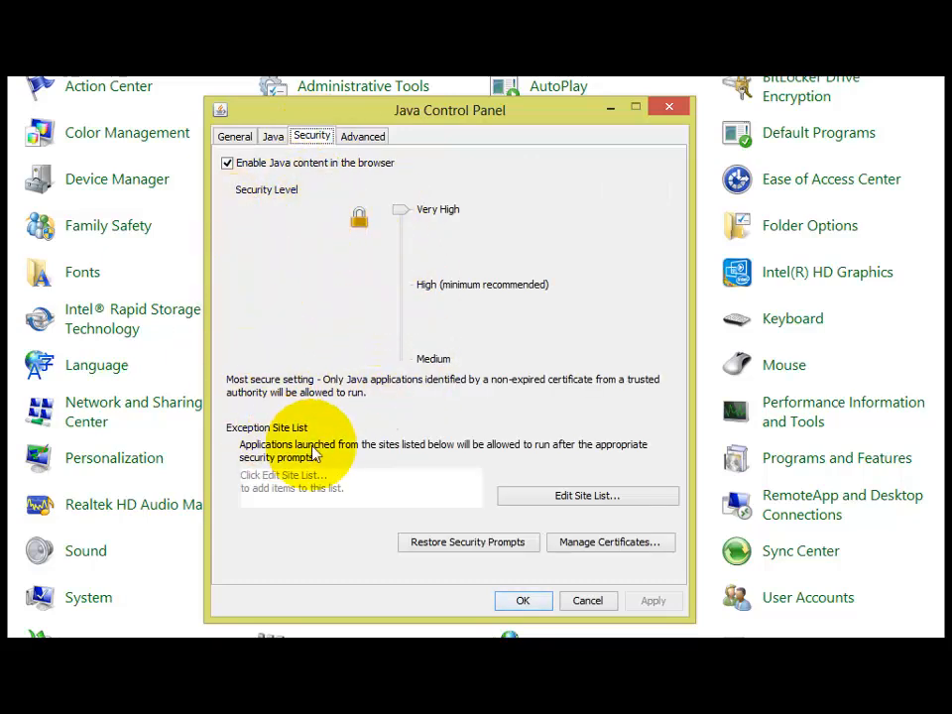
mouse_move(260, 459)
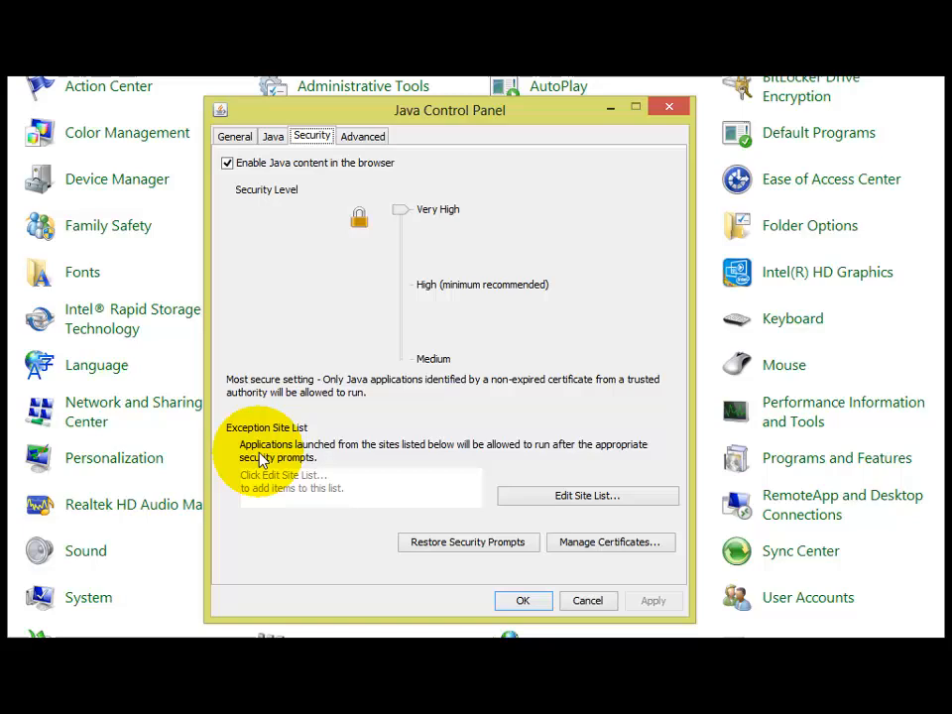
mouse_move(283, 602)
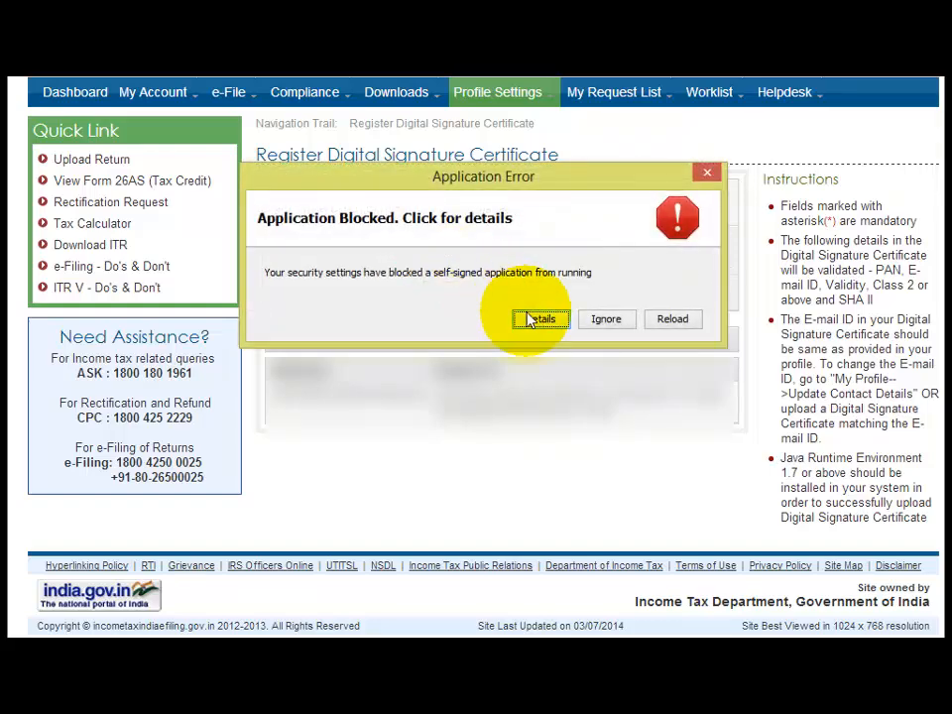
- View the blocked-application error details and close the Java Console
click(539, 318)
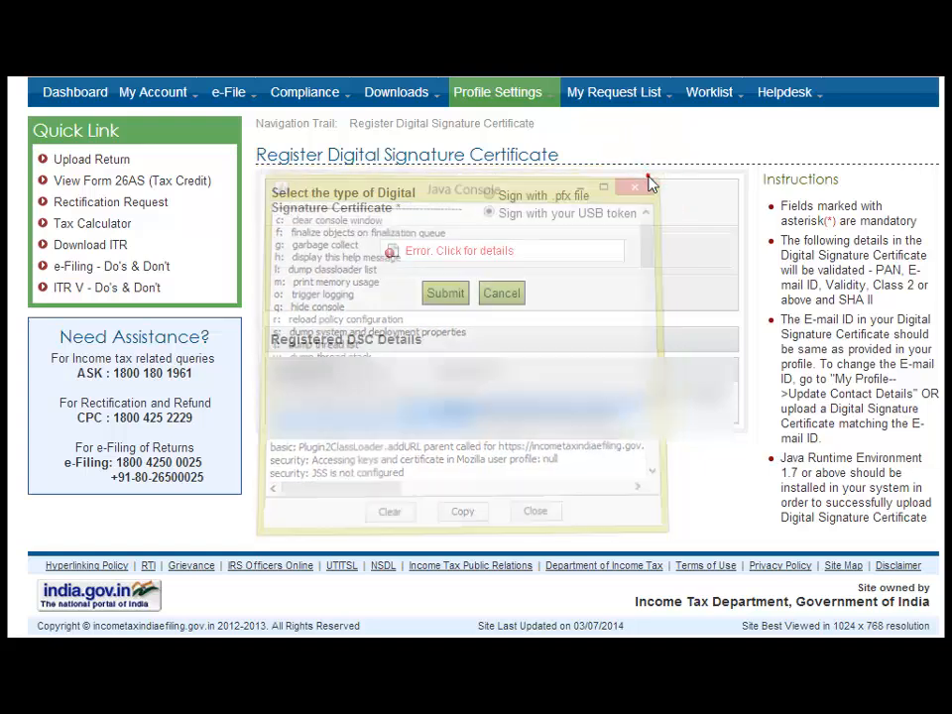
click(635, 187)
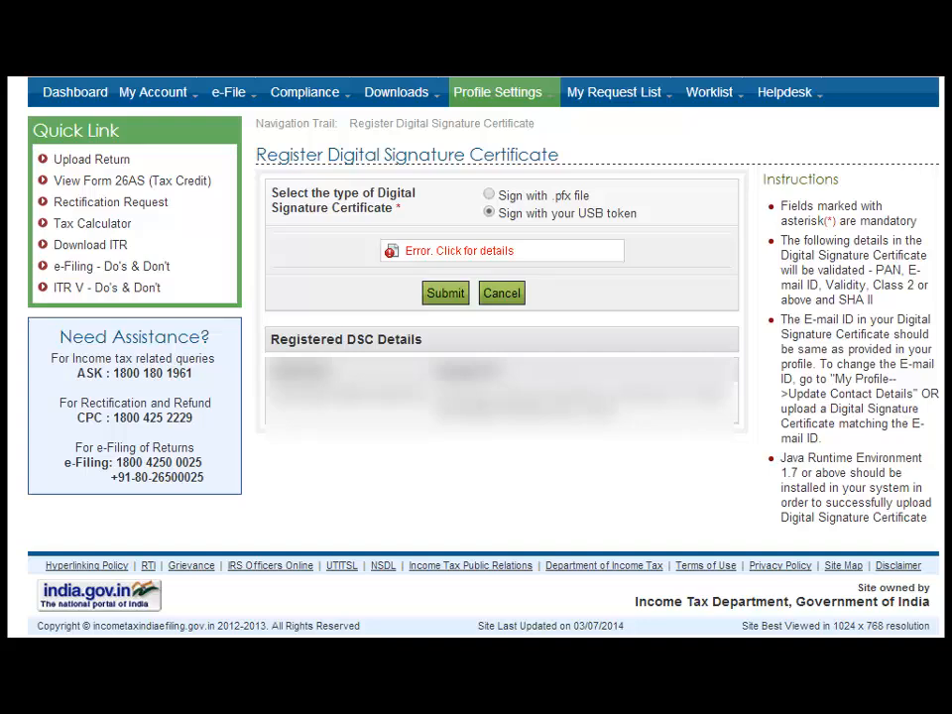
mouse_move(462, 565)
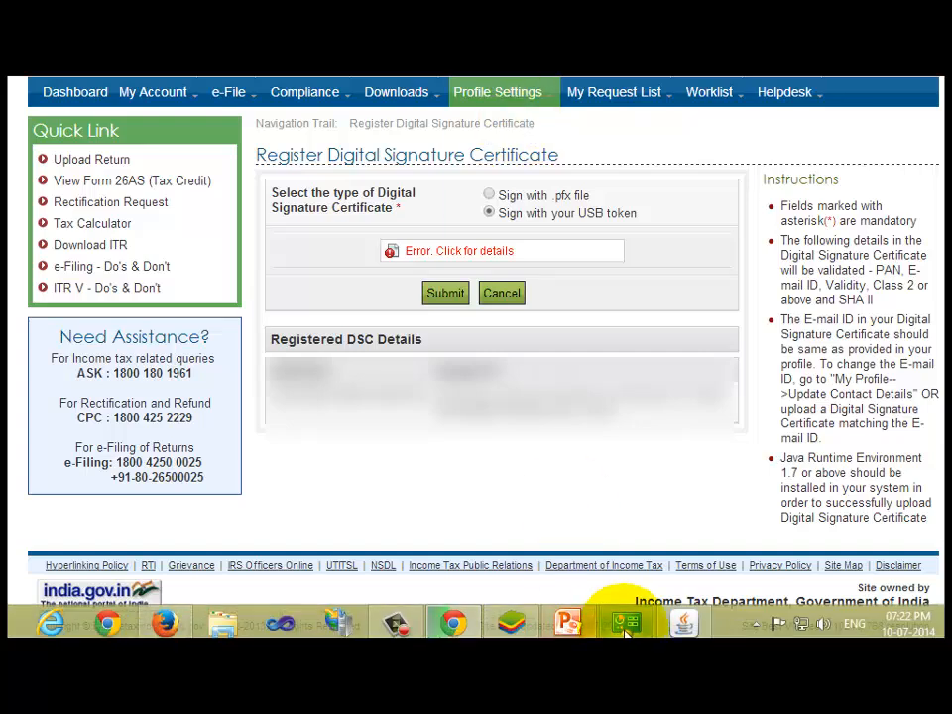
- Add the e-Filing DSC page URL under Security > Edit Site List and save the settings
click(626, 623)
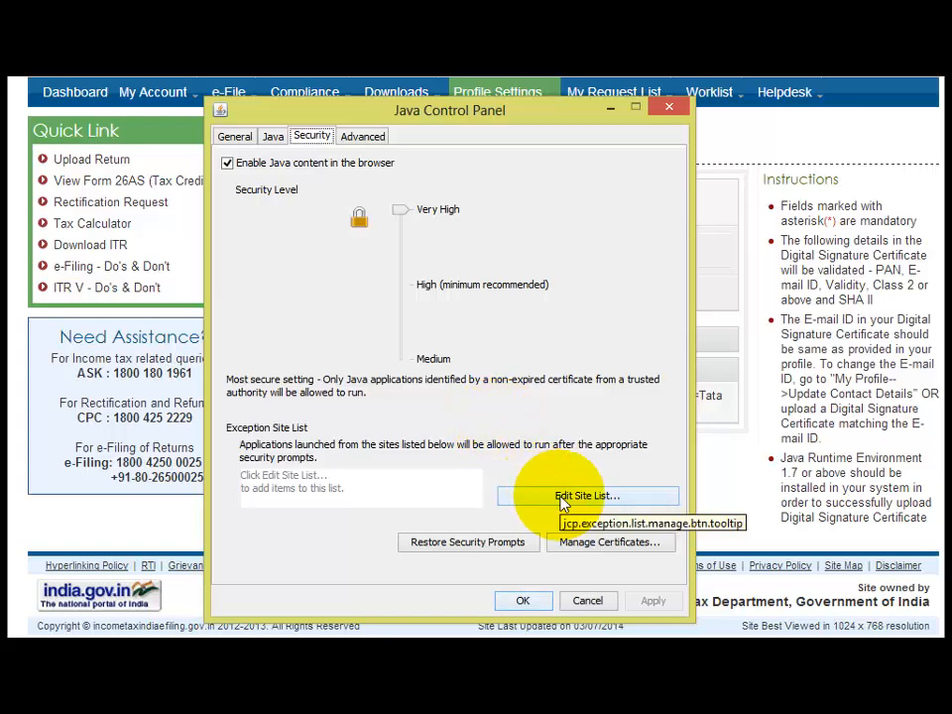
click(587, 496)
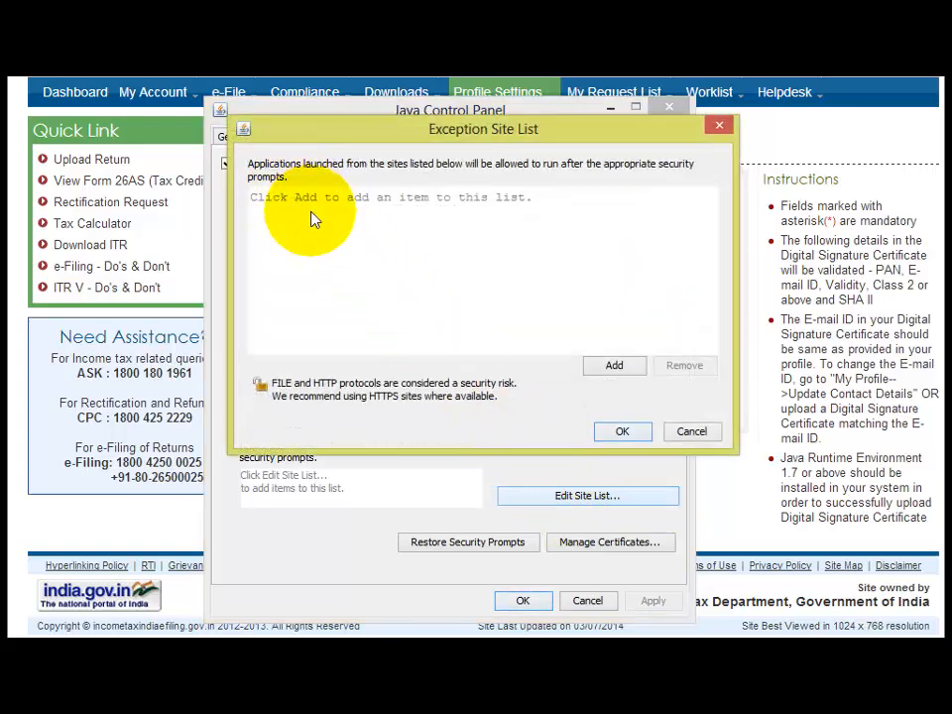
mouse_move(364, 134)
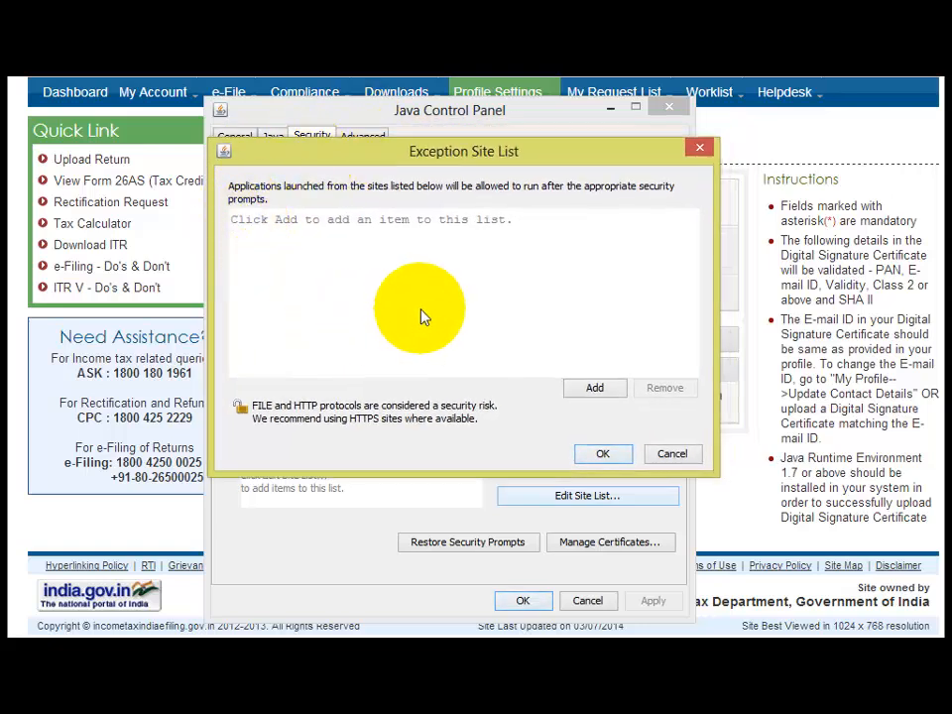
mouse_move(333, 238)
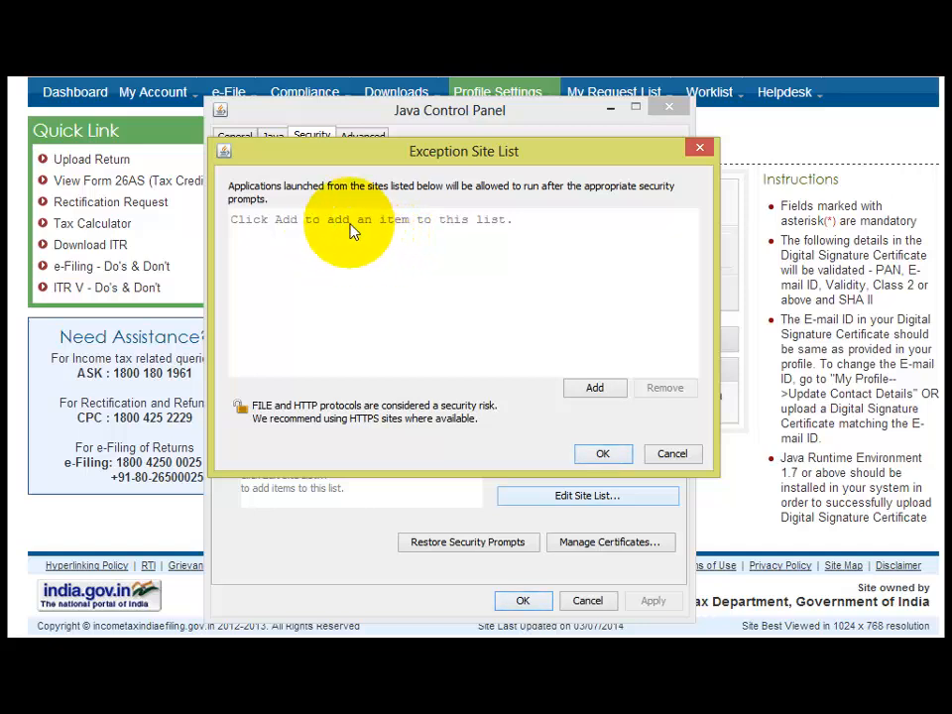
mouse_move(441, 177)
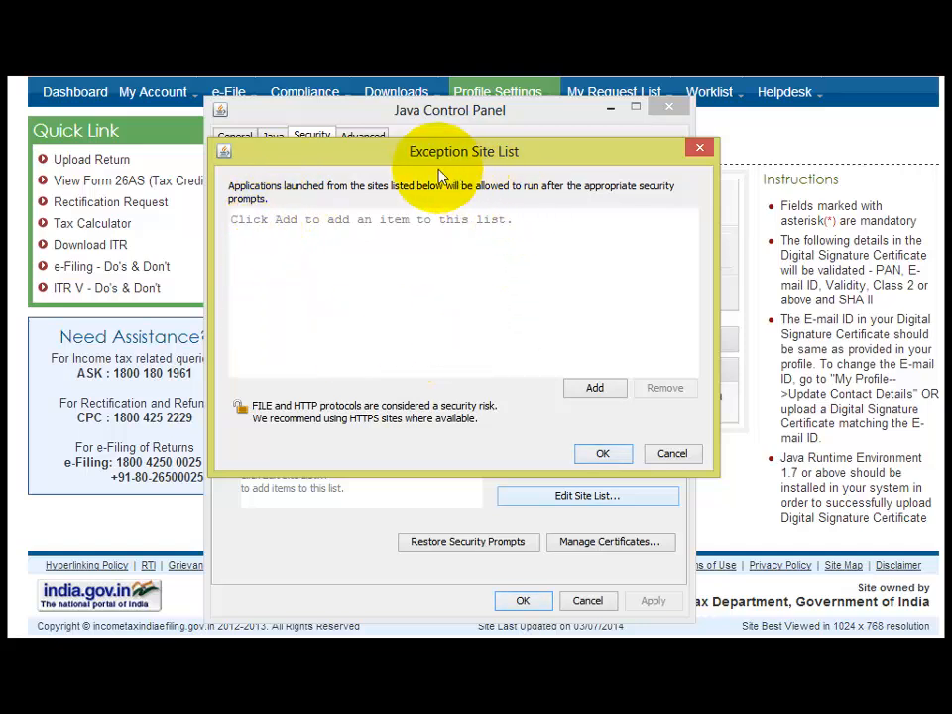
click(596, 388)
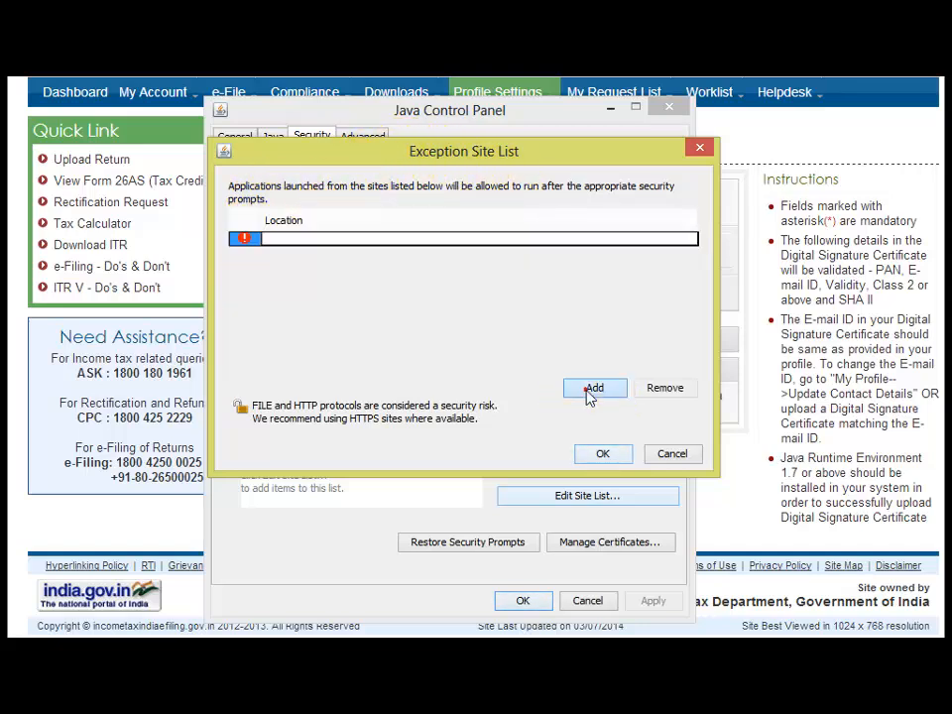
click(595, 388)
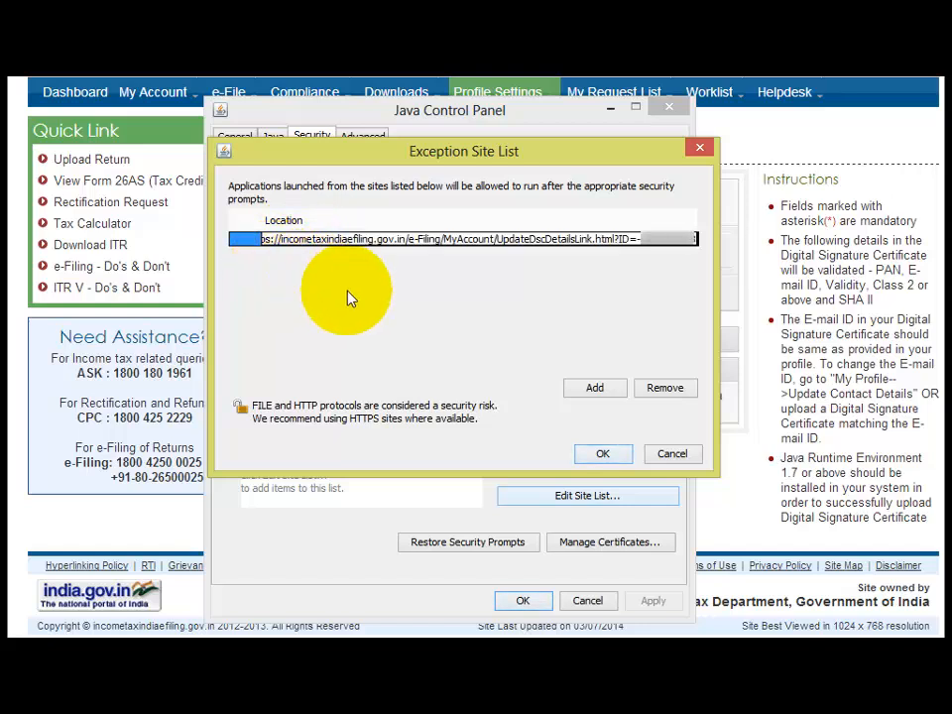
mouse_move(357, 256)
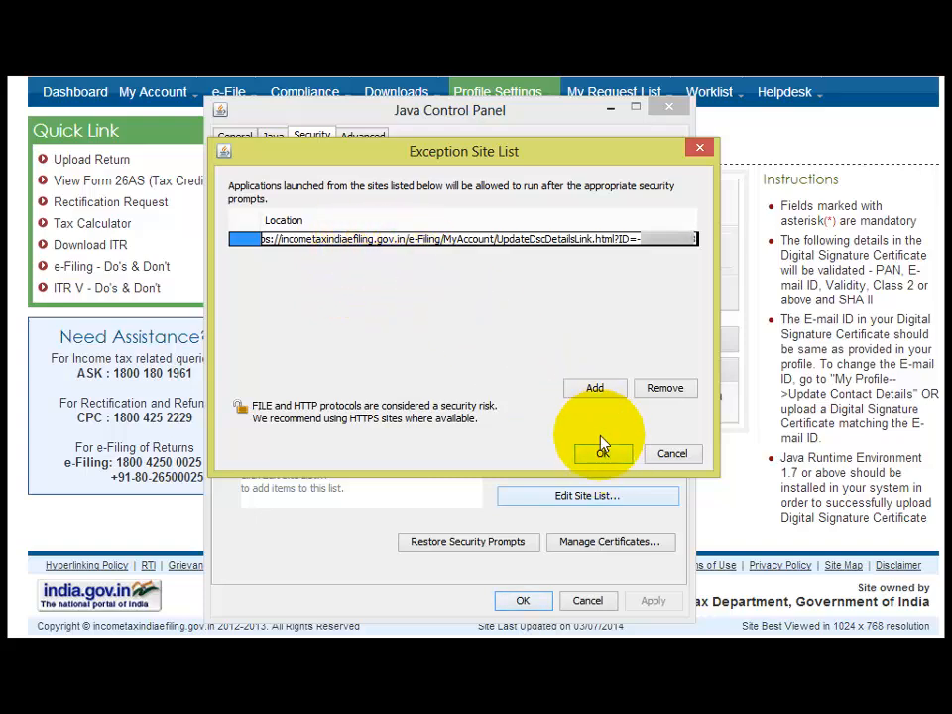
click(602, 453)
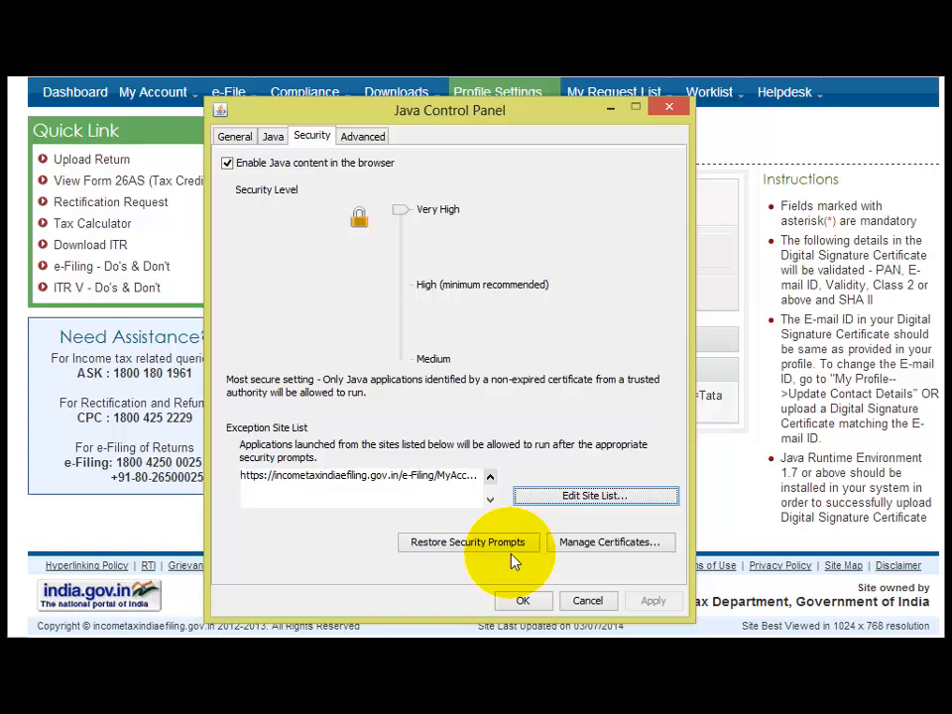
mouse_move(524, 601)
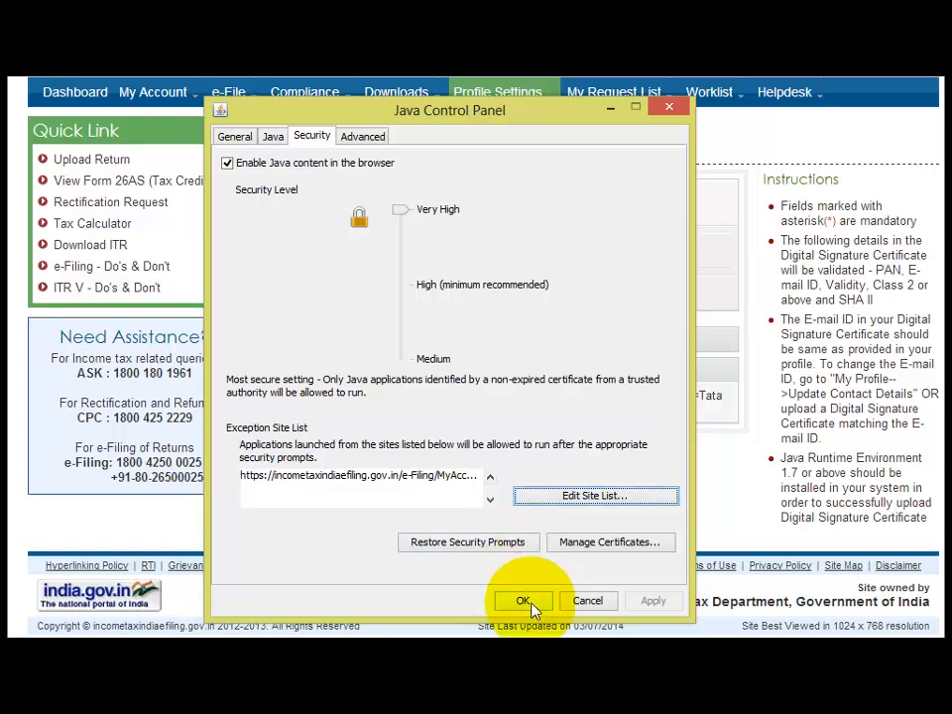
click(523, 600)
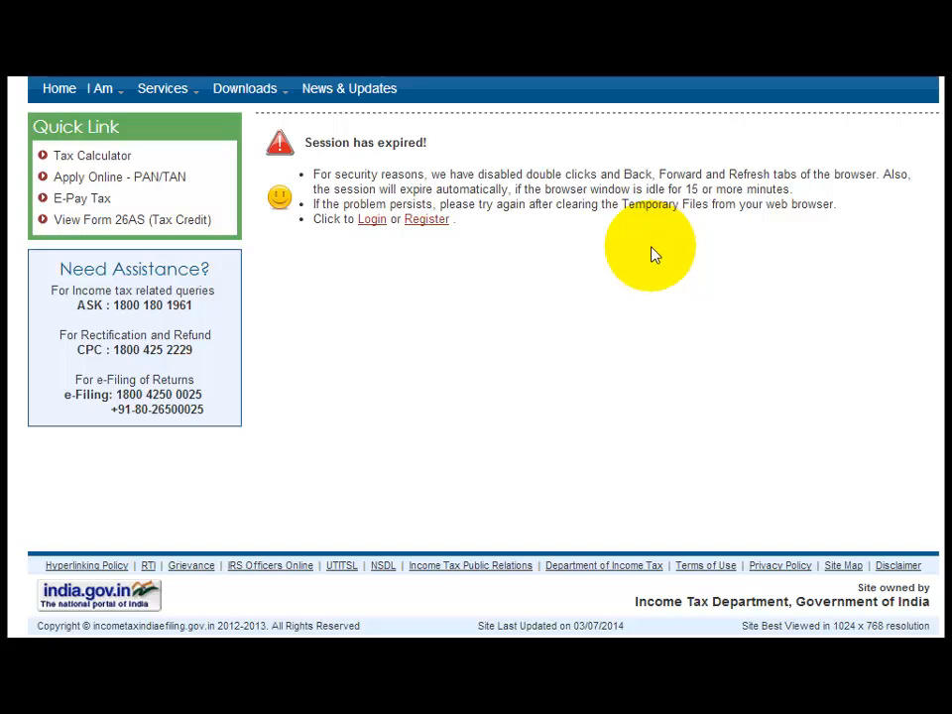
mouse_move(653, 246)
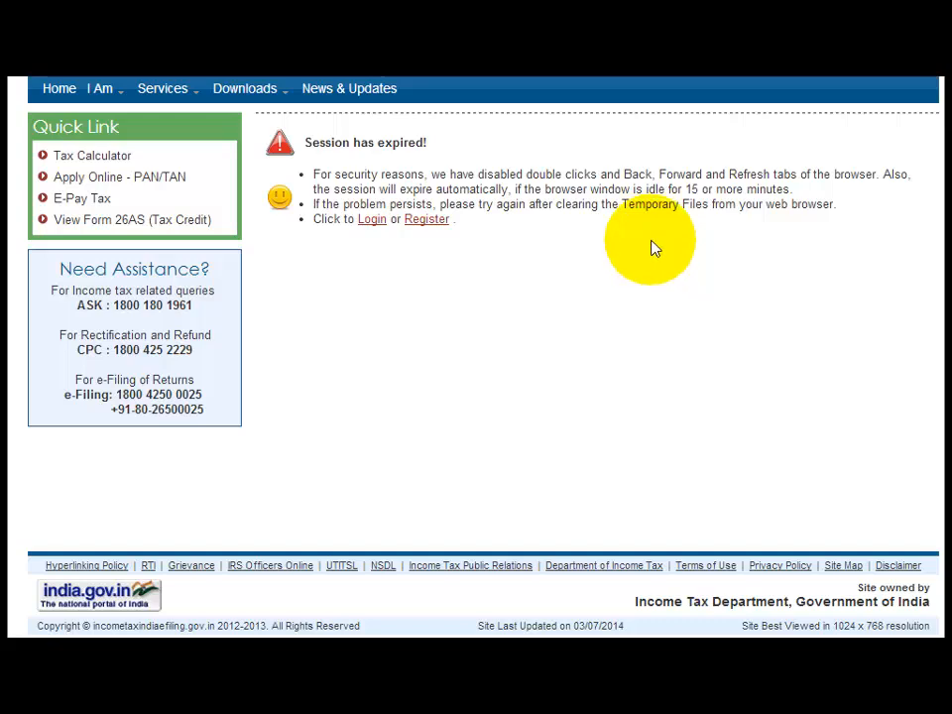
mouse_move(563, 184)
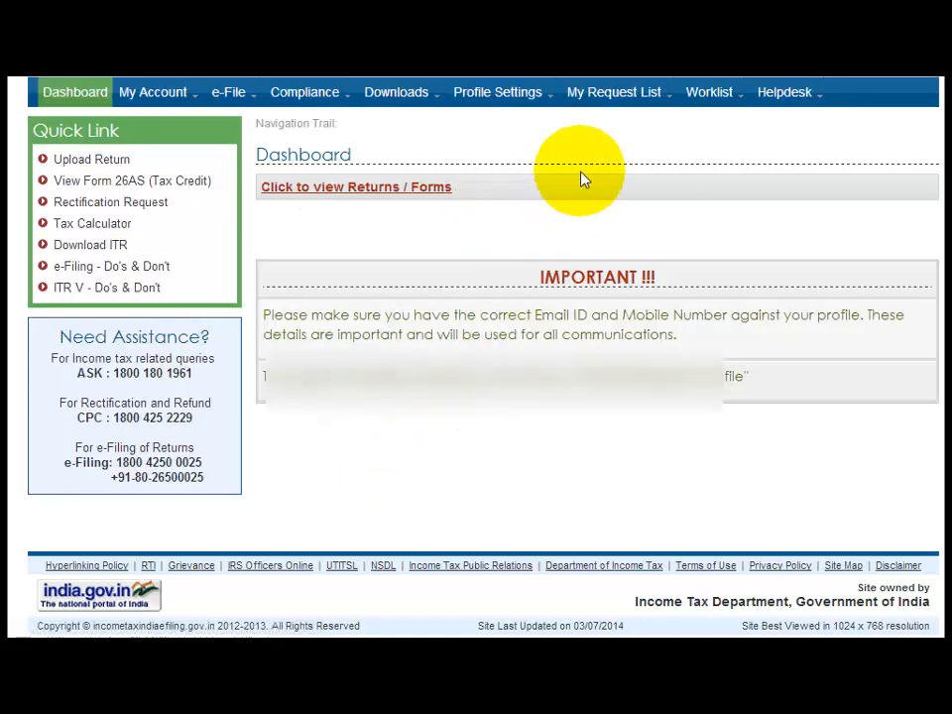
- Reopen Register Digital Signature Certificate, accept the risk, and run the signing applet
click(498, 92)
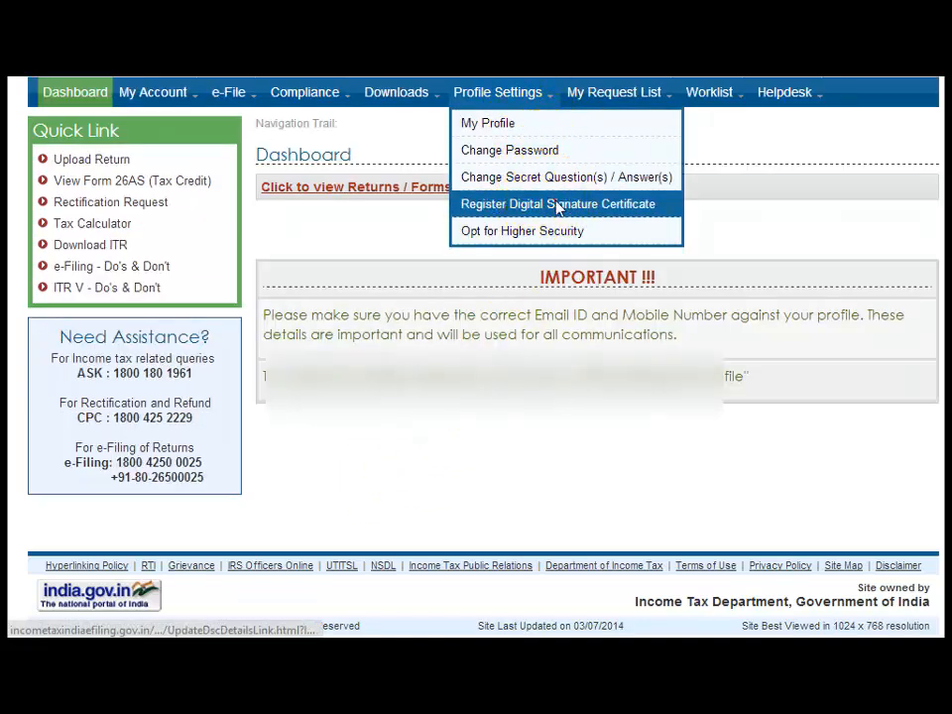
click(555, 203)
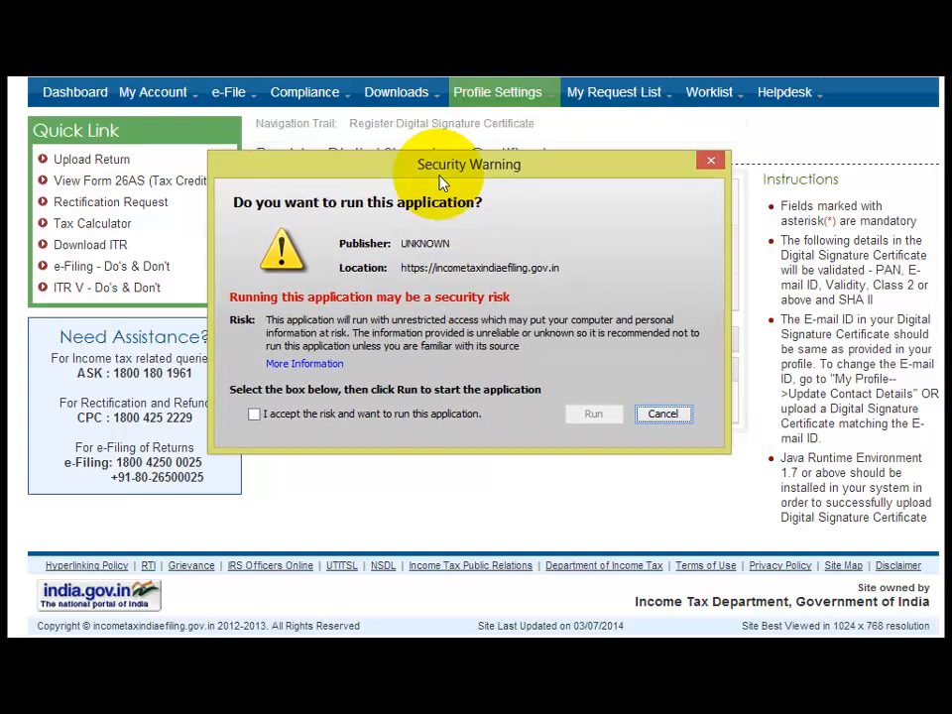
click(254, 414)
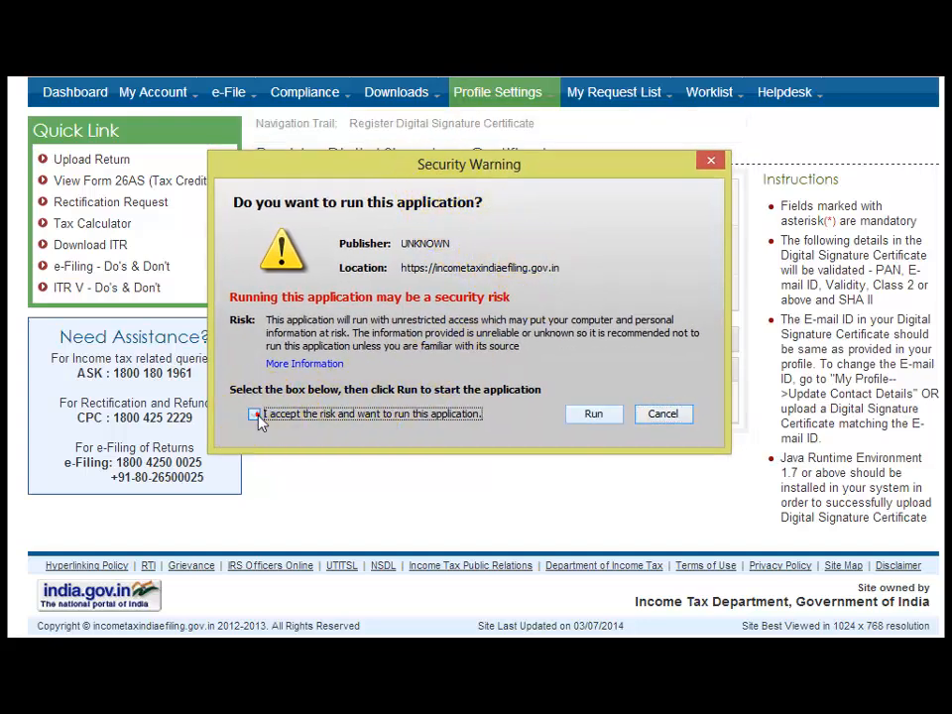
click(253, 415)
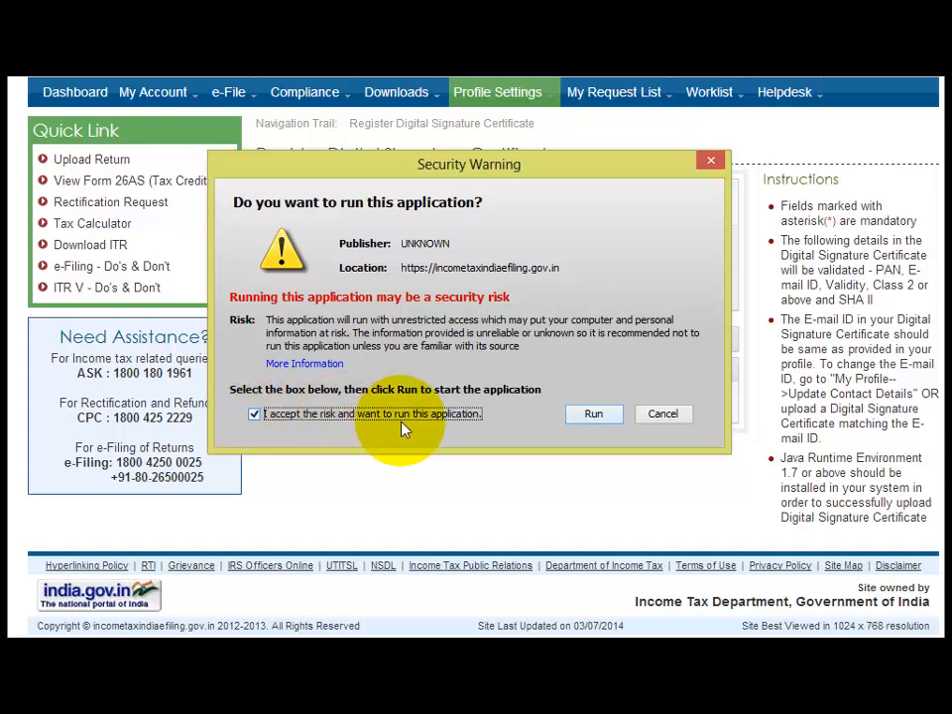
click(593, 414)
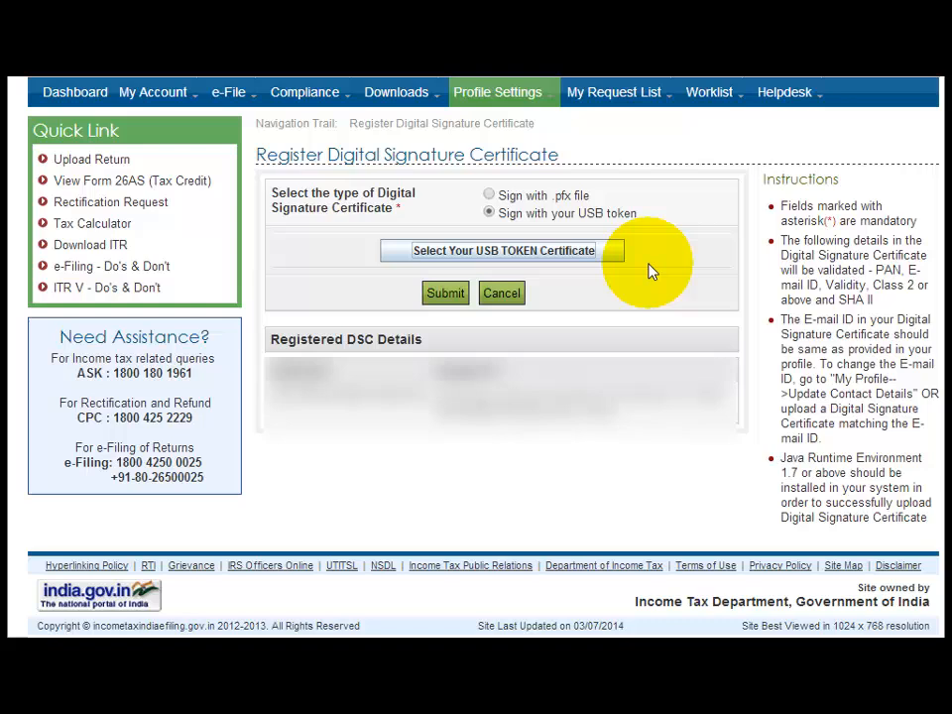
mouse_move(659, 269)
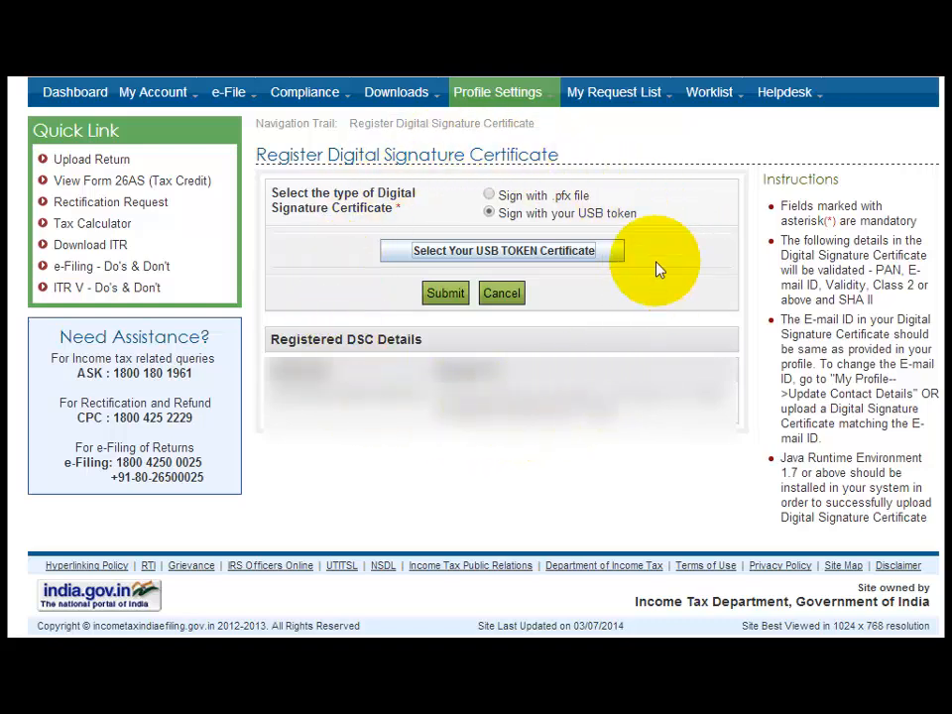
mouse_move(632, 199)
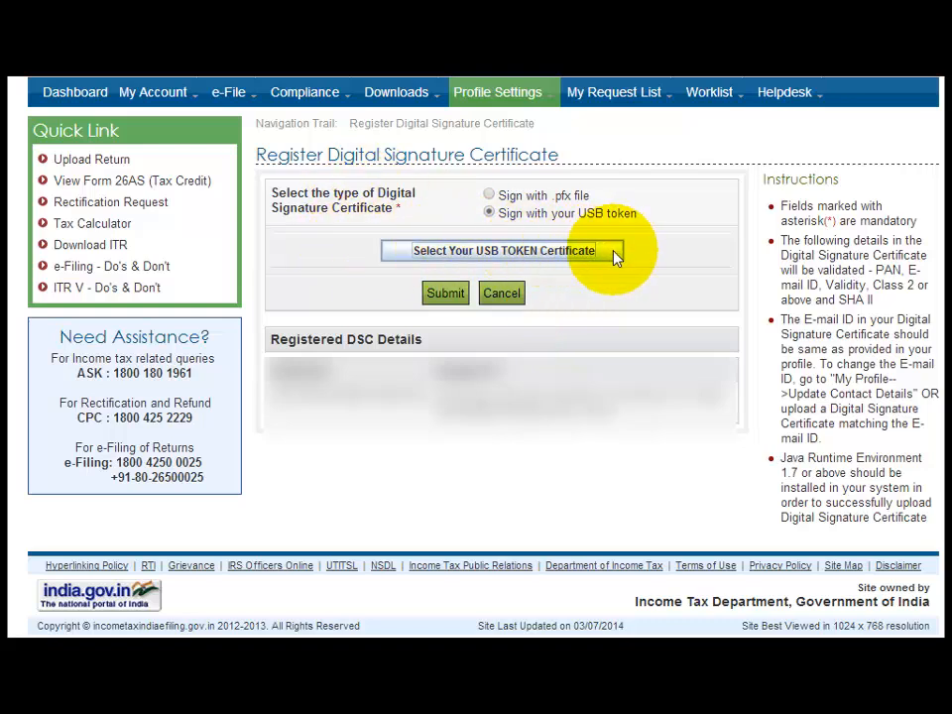
mouse_move(450, 223)
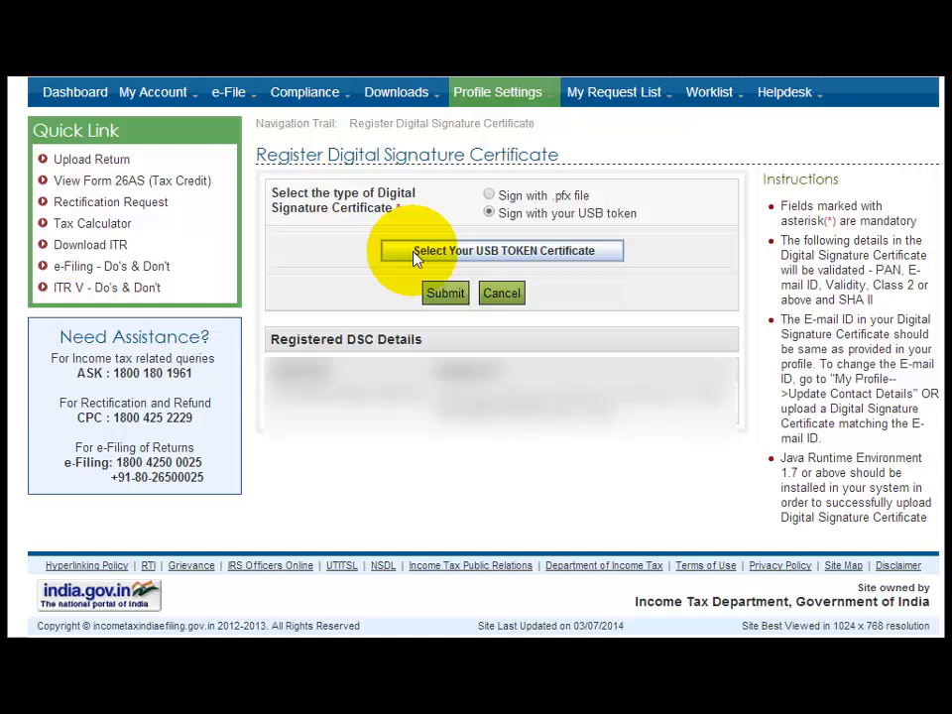
mouse_move(602, 266)
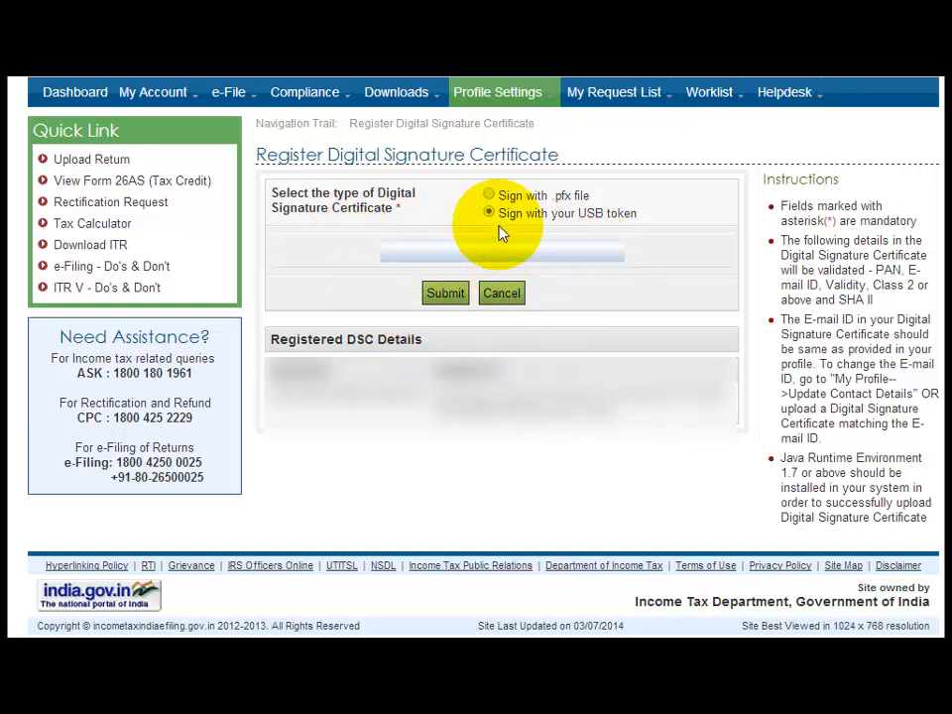
click(488, 195)
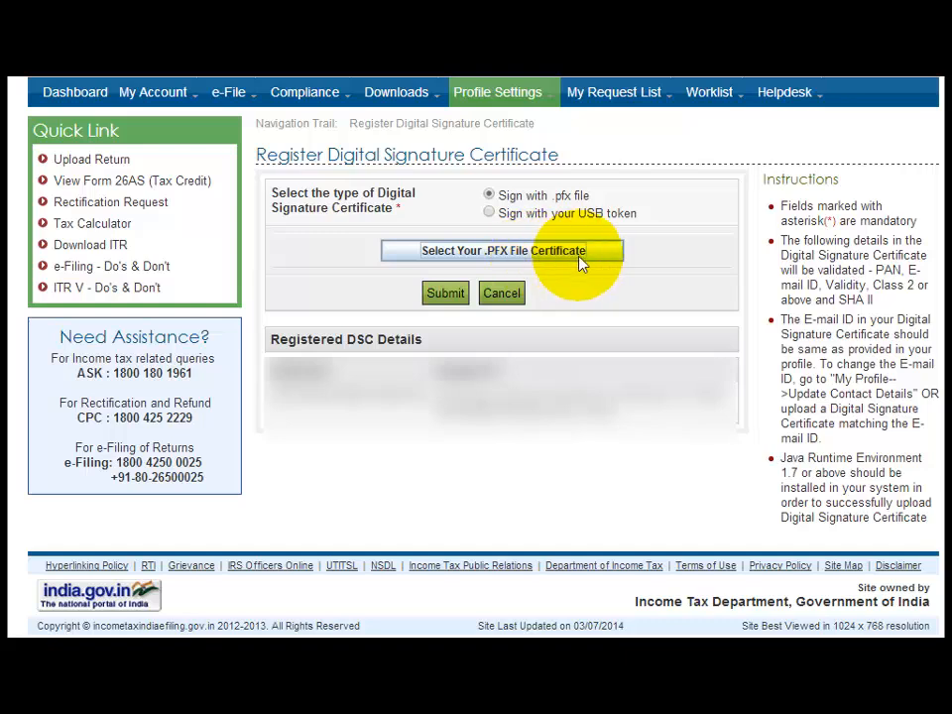
click(489, 213)
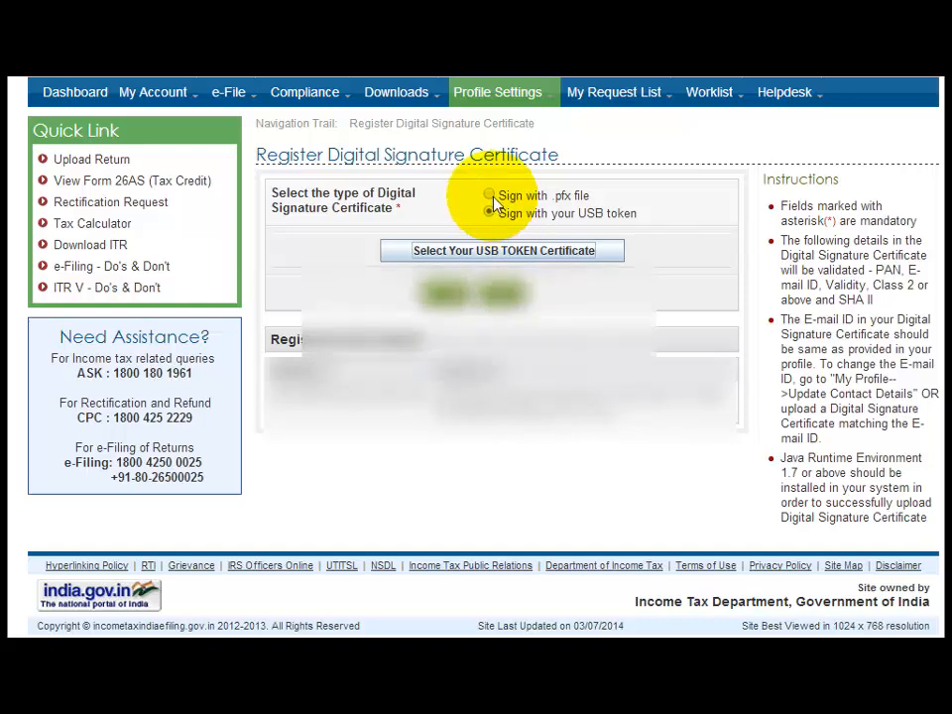
click(501, 250)
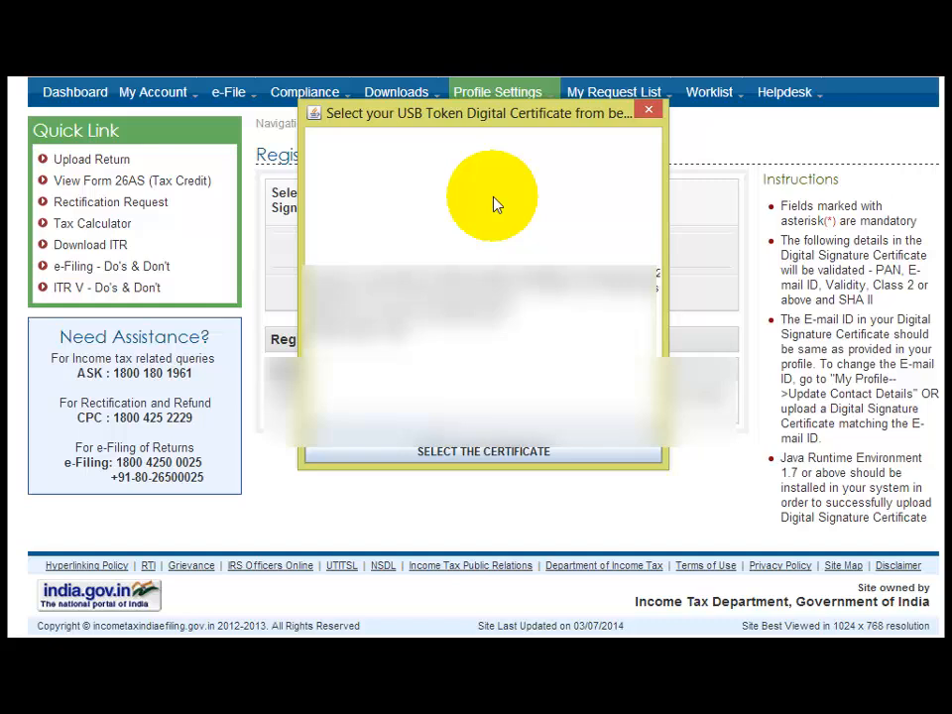
mouse_move(493, 200)
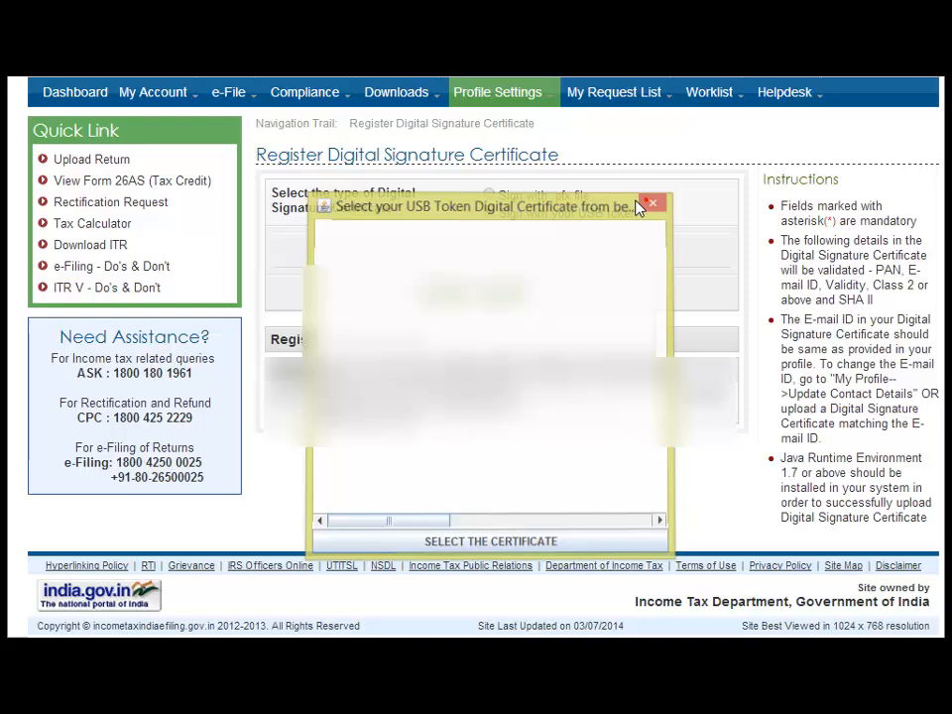
- Close the empty certificate window and reopen Select Your USB TOKEN Certificate
click(652, 204)
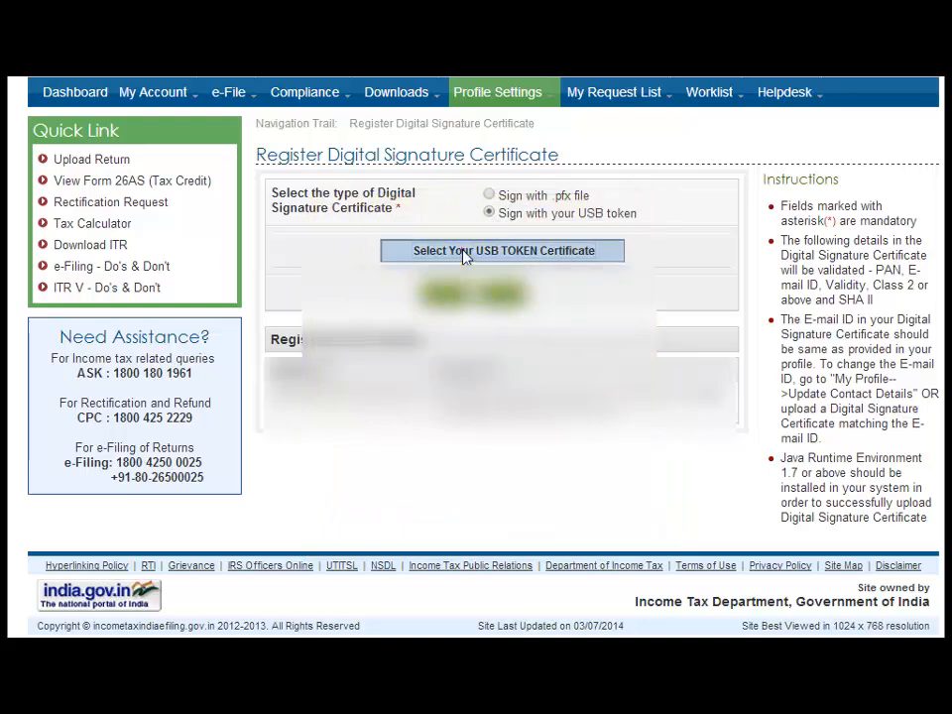
click(502, 250)
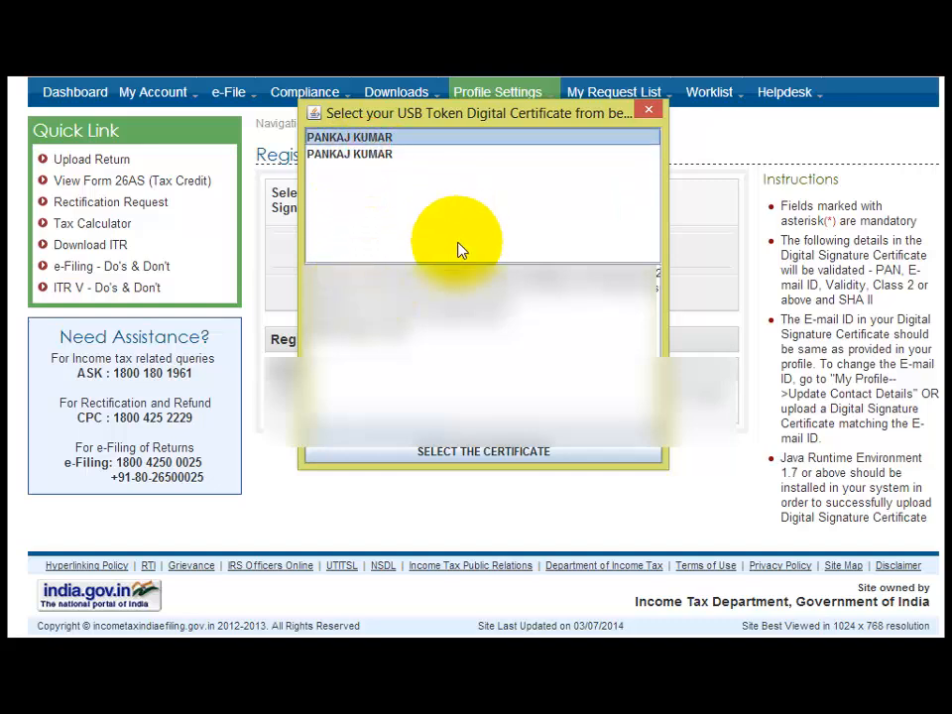
mouse_move(468, 258)
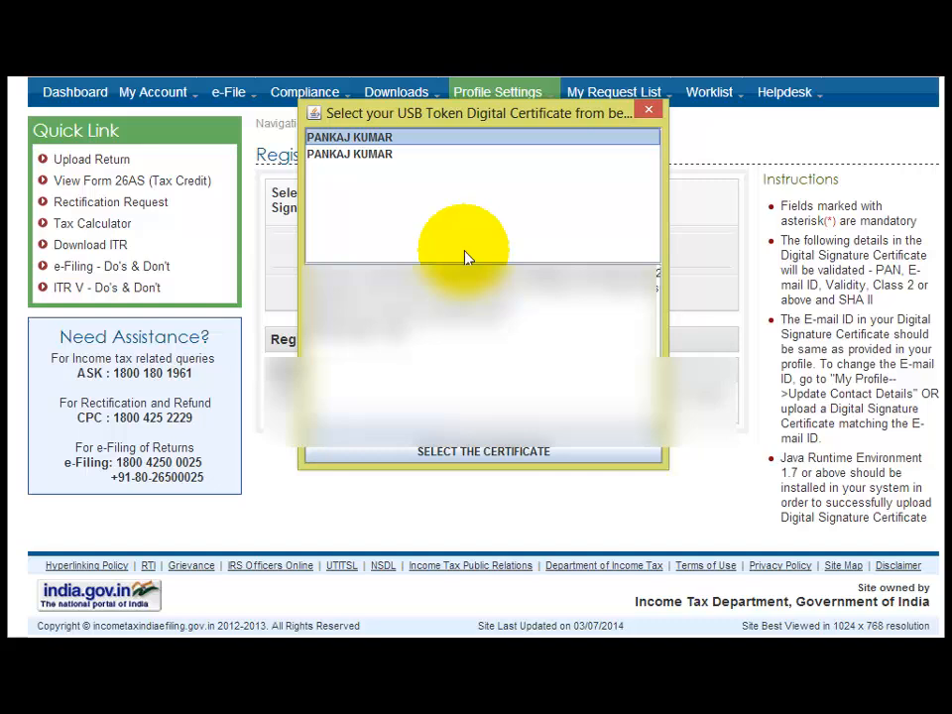